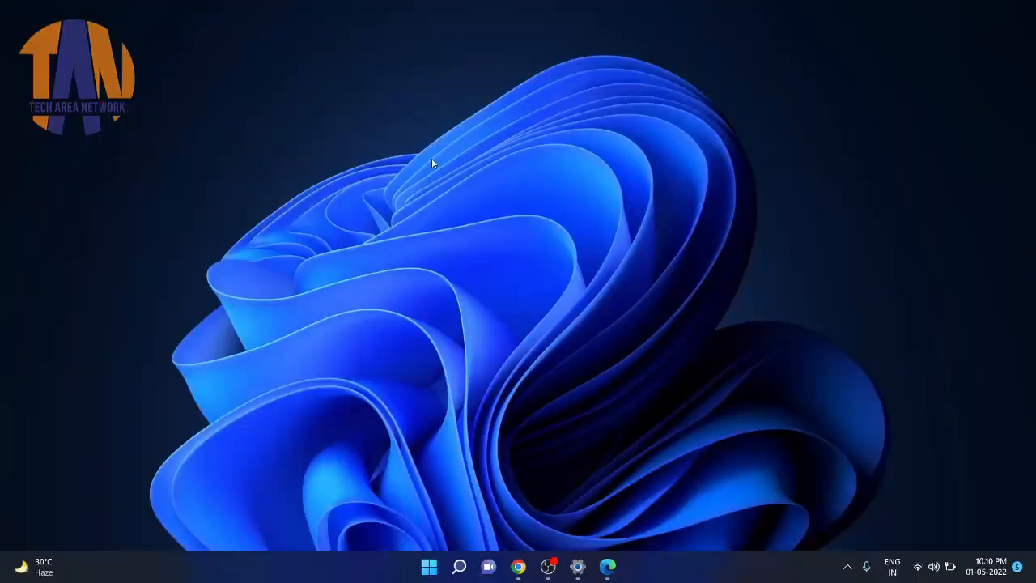
{"action": "mouse_move", "coordinate": [385, 450]}
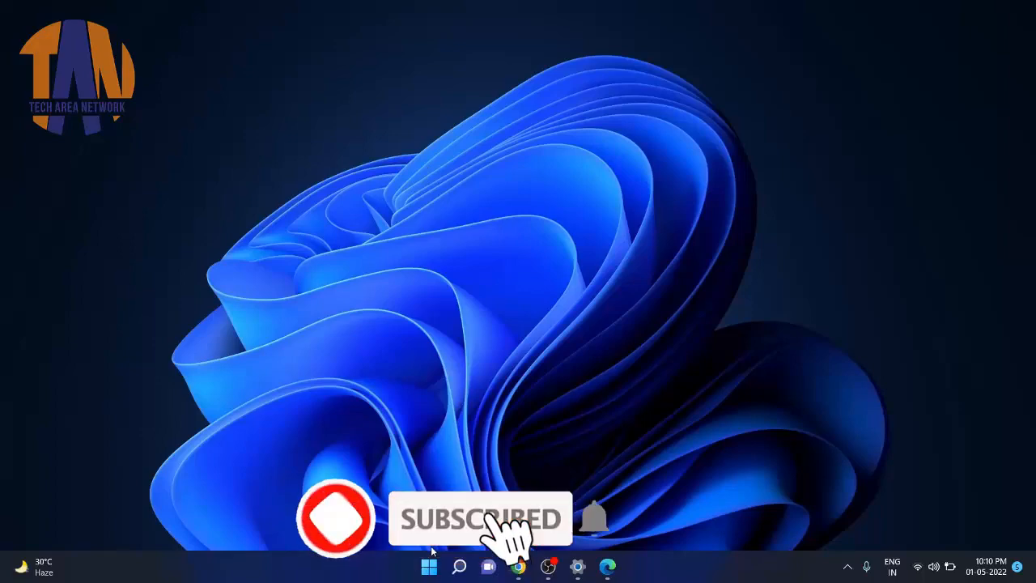
- Bring up Windows Settings from Start and view the System About specifications
{"action": "left_click", "coordinate": [430, 567]}
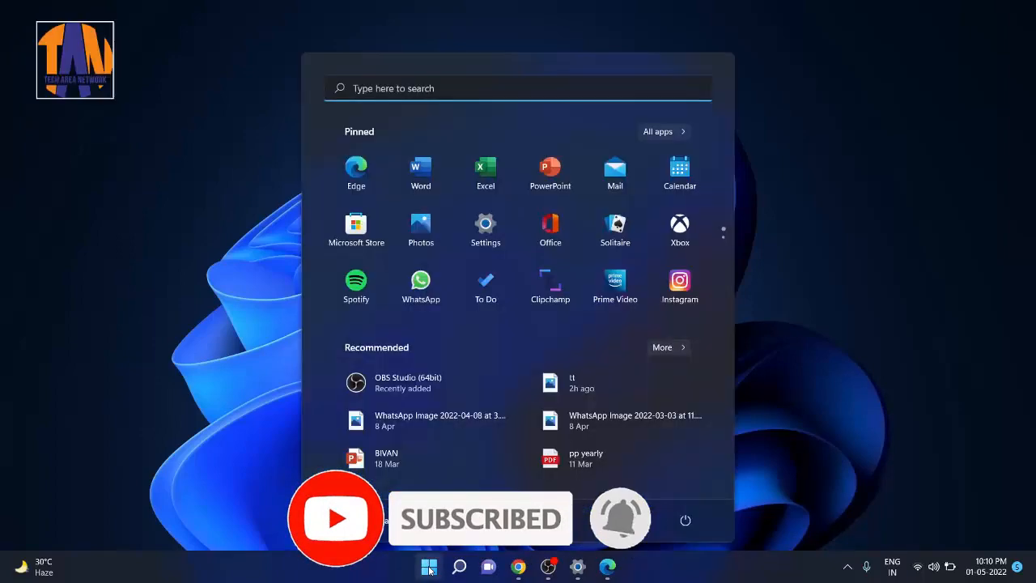
{"action": "left_click", "coordinate": [485, 223]}
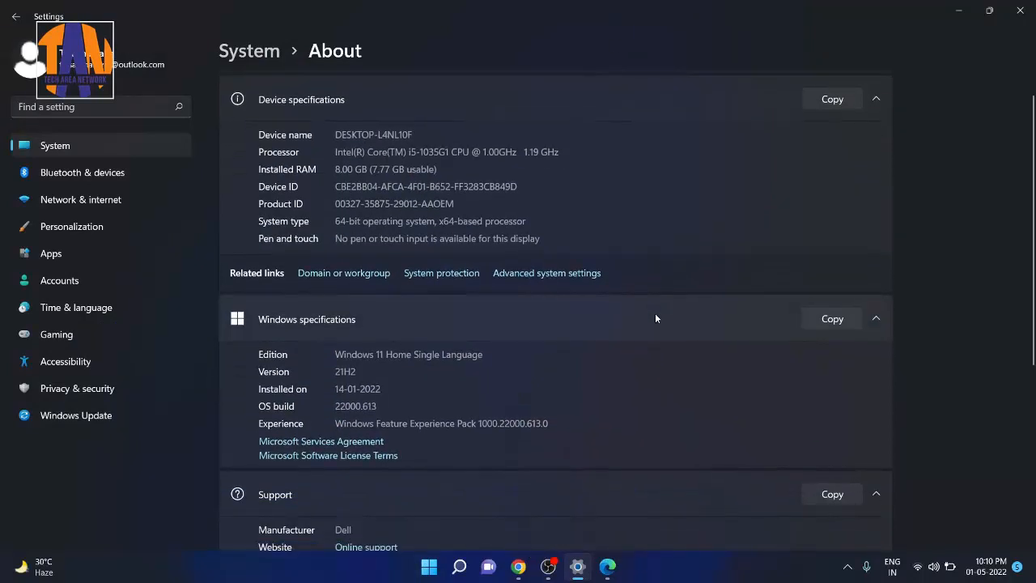
{"action": "scroll", "scroll_direction": "up", "scroll_amount": 3}
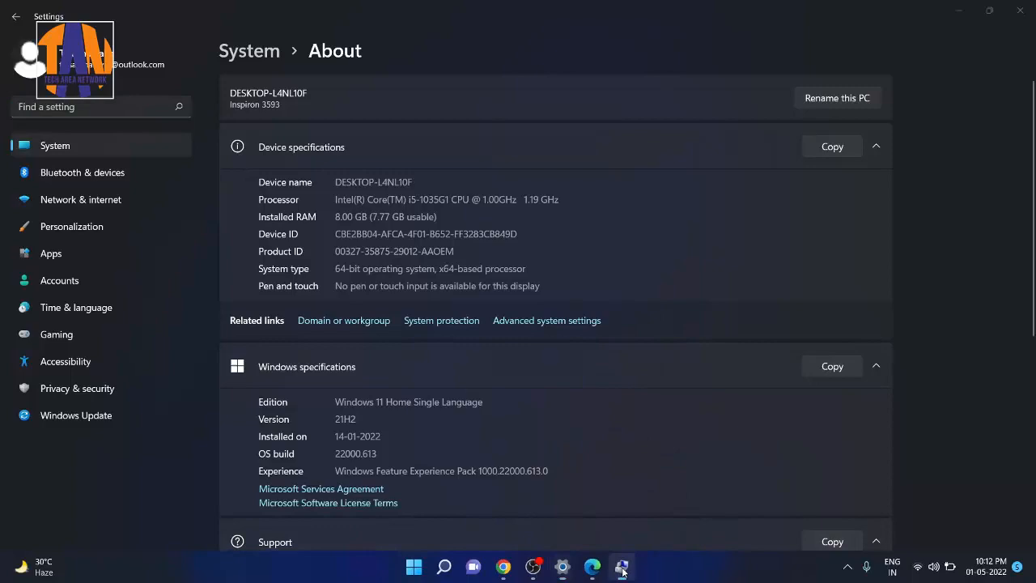
- Show Disk Management in Computer Management with Disk 0 and Disk 1 partitions
{"action": "left_click", "coordinate": [622, 567]}
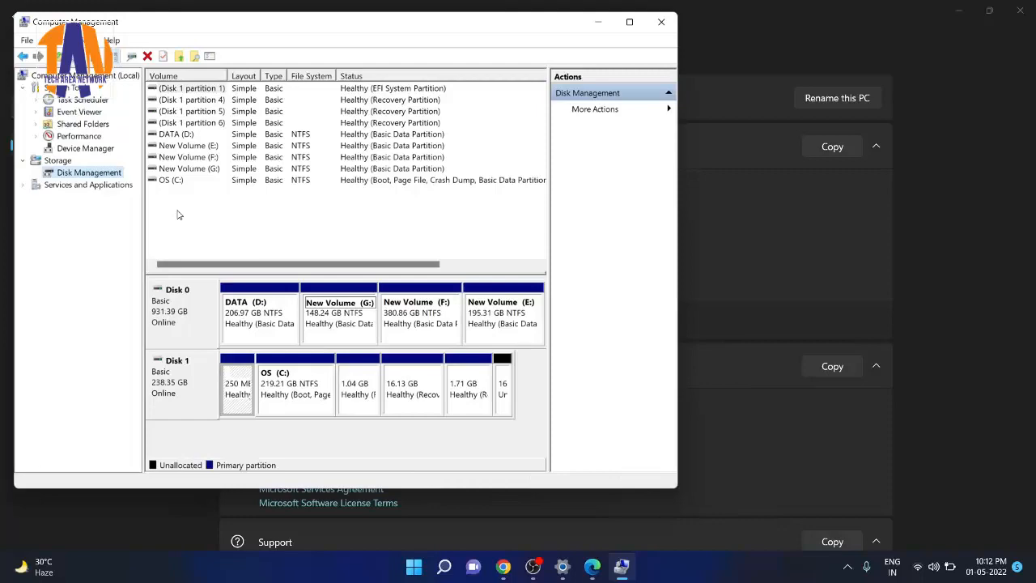
{"action": "mouse_move", "coordinate": [471, 214]}
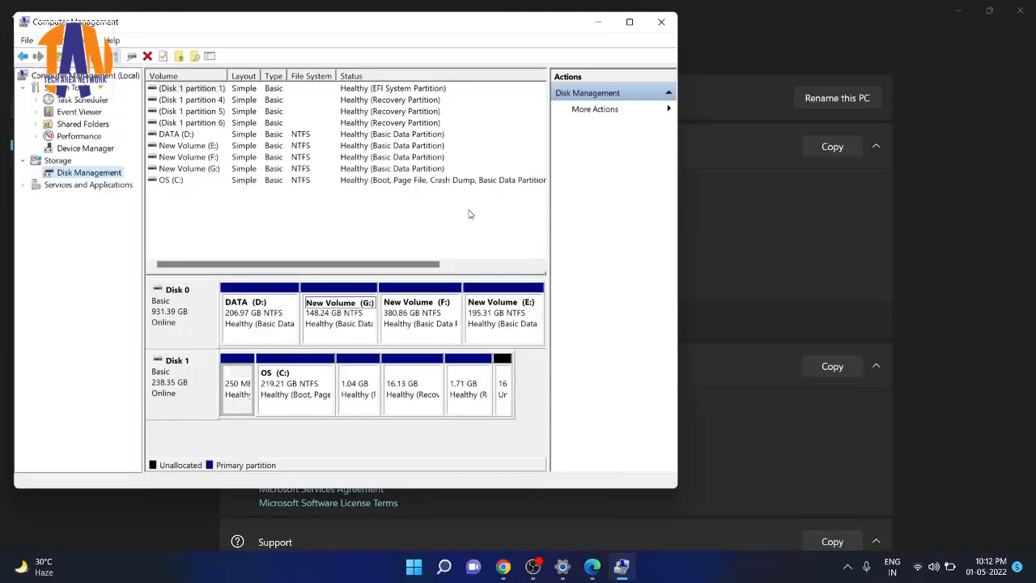
{"action": "mouse_move", "coordinate": [599, 19]}
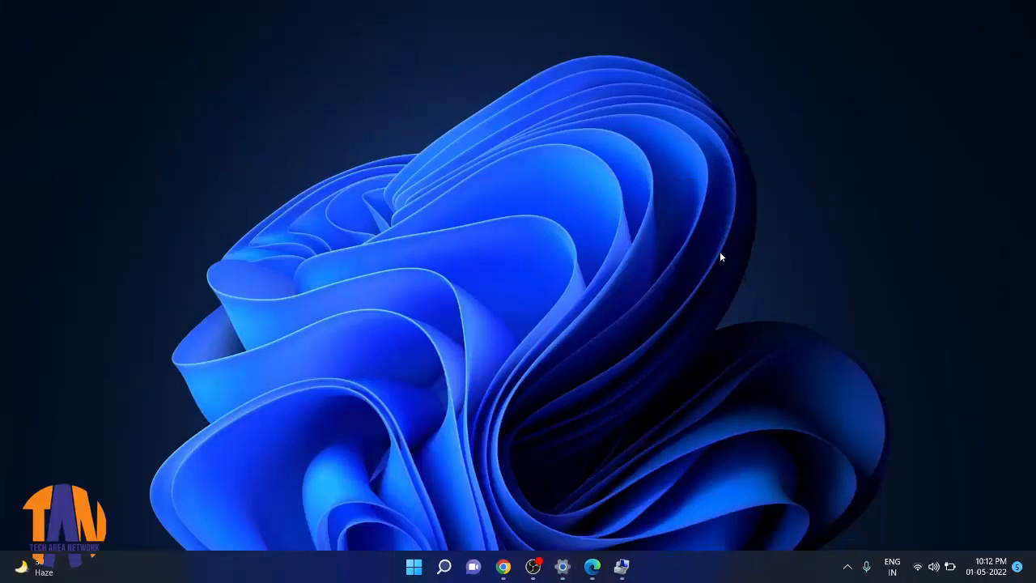
{"action": "mouse_move", "coordinate": [557, 547]}
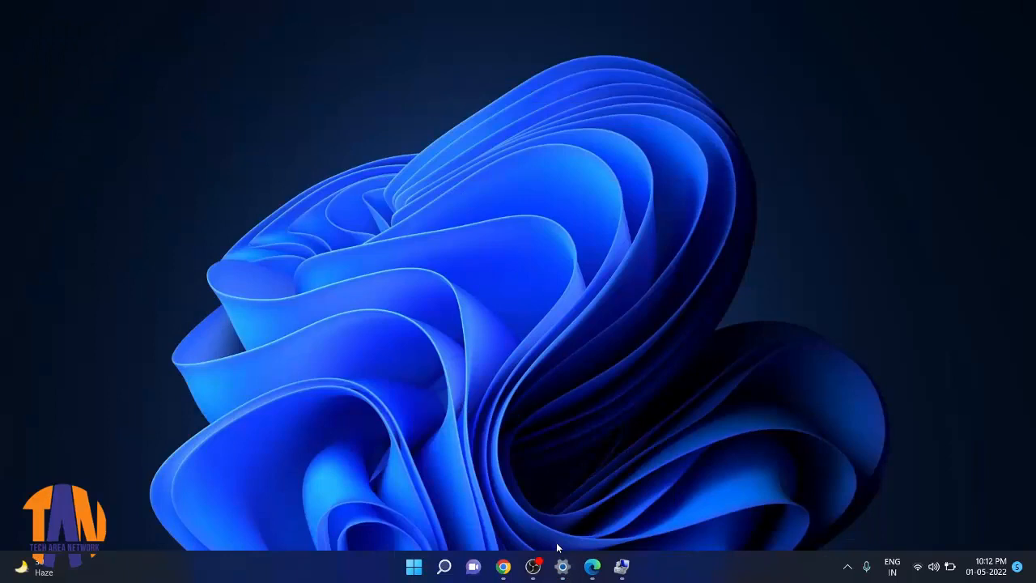
- Visit worproject.ml in an Edge InPrivate window and head to its Downloads page
{"action": "left_click", "coordinate": [592, 566]}
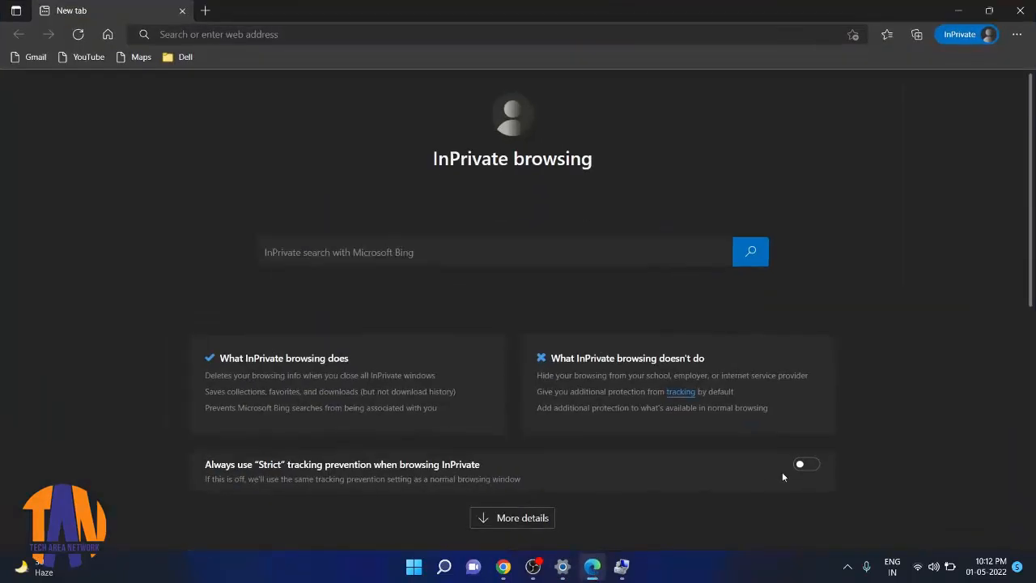
{"action": "mouse_move", "coordinate": [284, 117]}
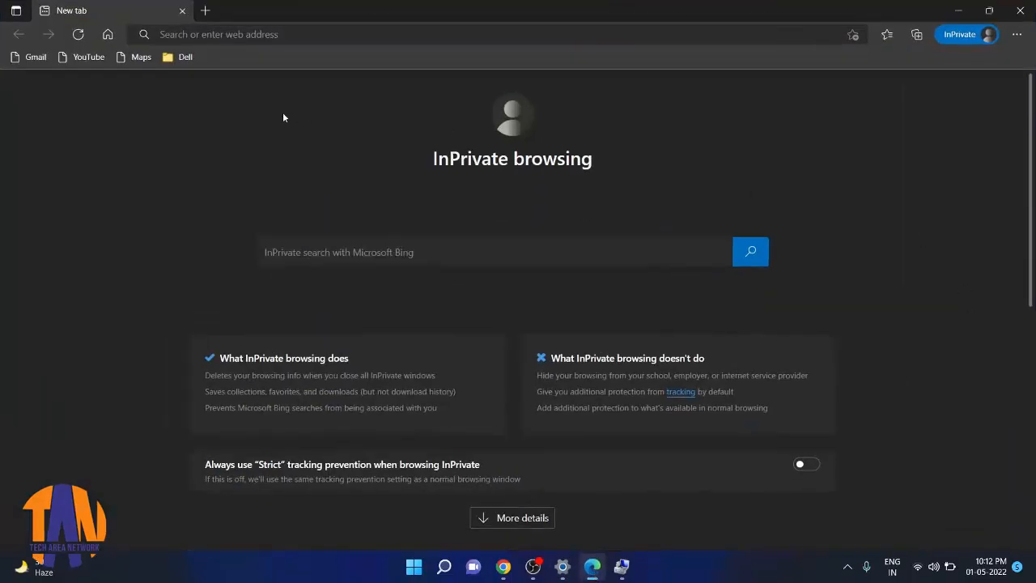
{"action": "type", "text": "wor"}
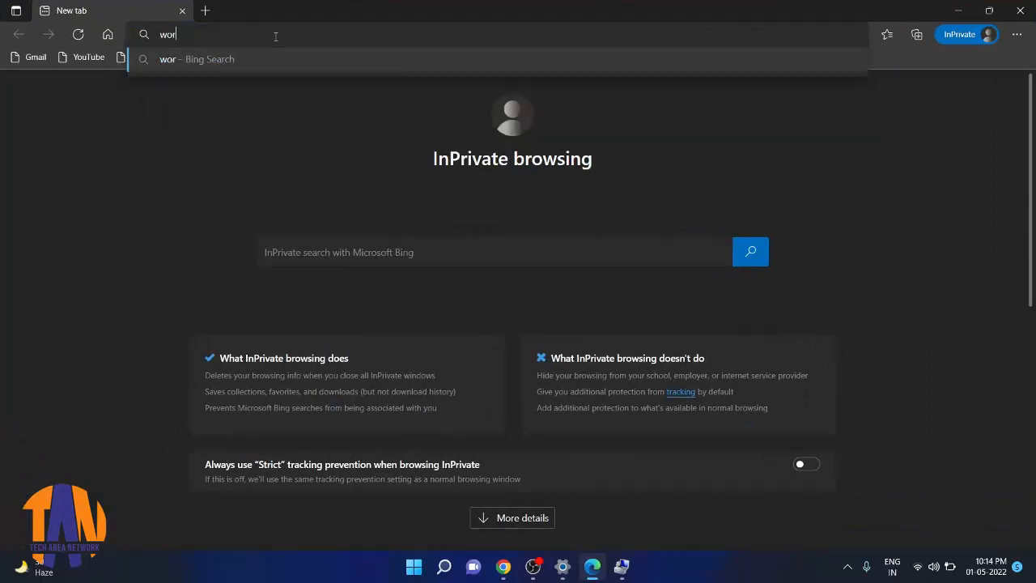
{"action": "type", "text": "project"}
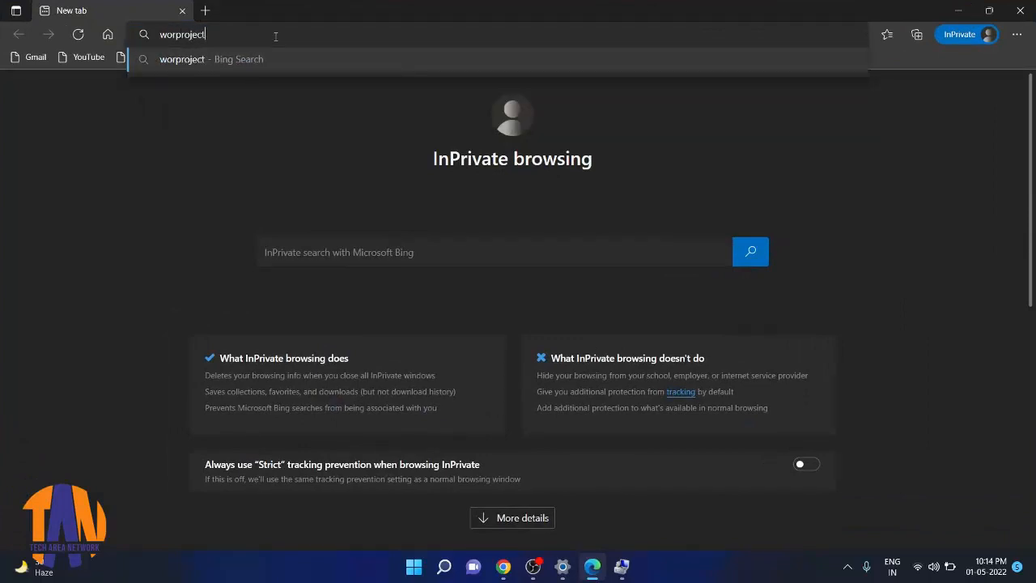
{"action": "type", "text": ".ml"}
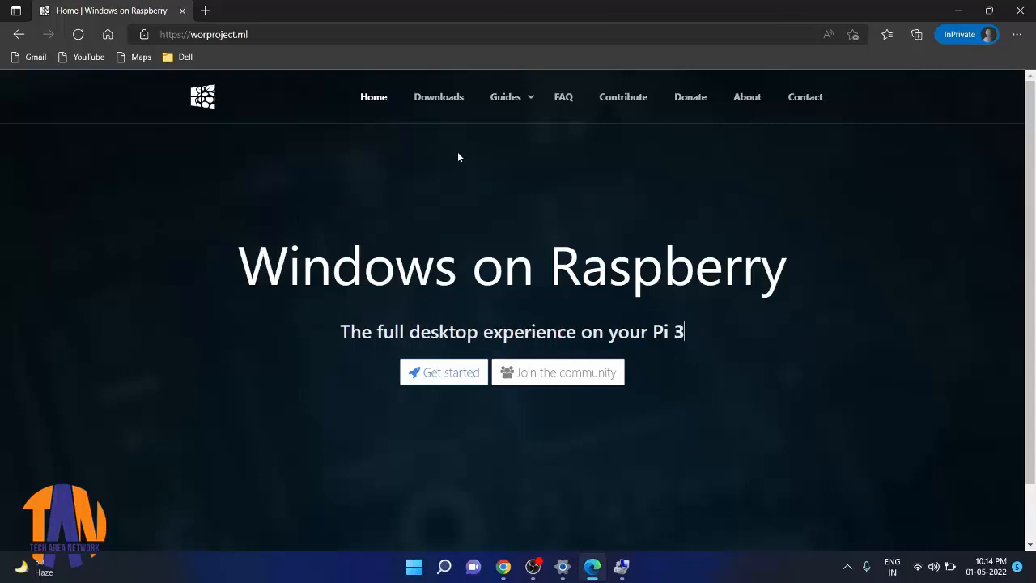
{"action": "left_click", "coordinate": [437, 97]}
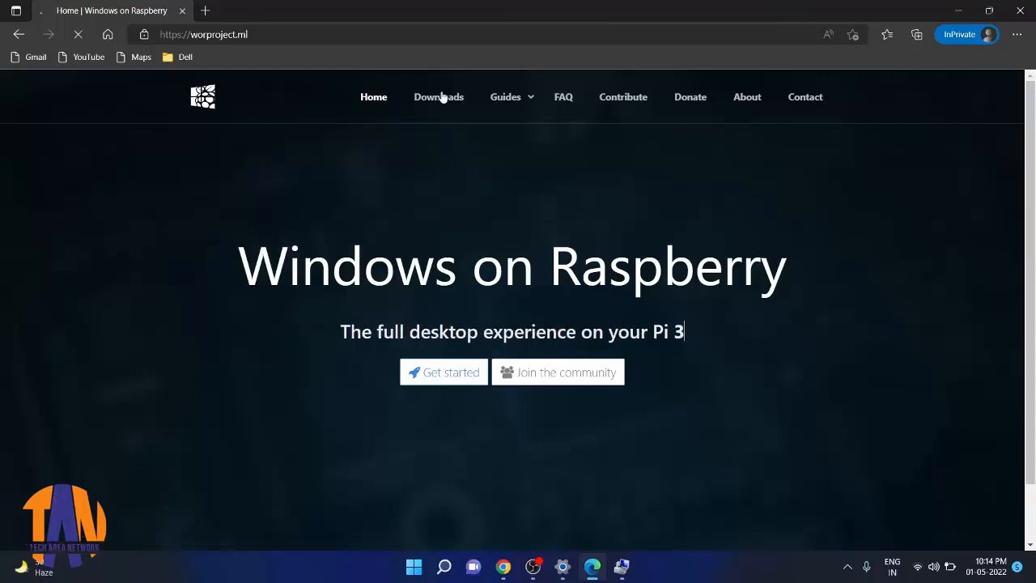
- Download Windows on Raspberry imager version 2.3.0 from the Downloads page
{"action": "left_click", "coordinate": [437, 97]}
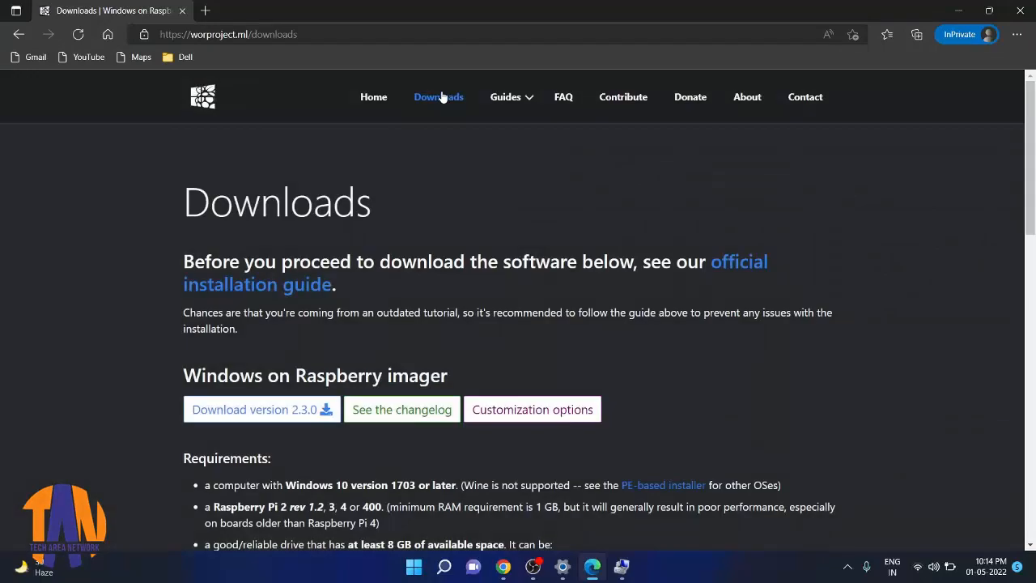
{"action": "mouse_move", "coordinate": [787, 233]}
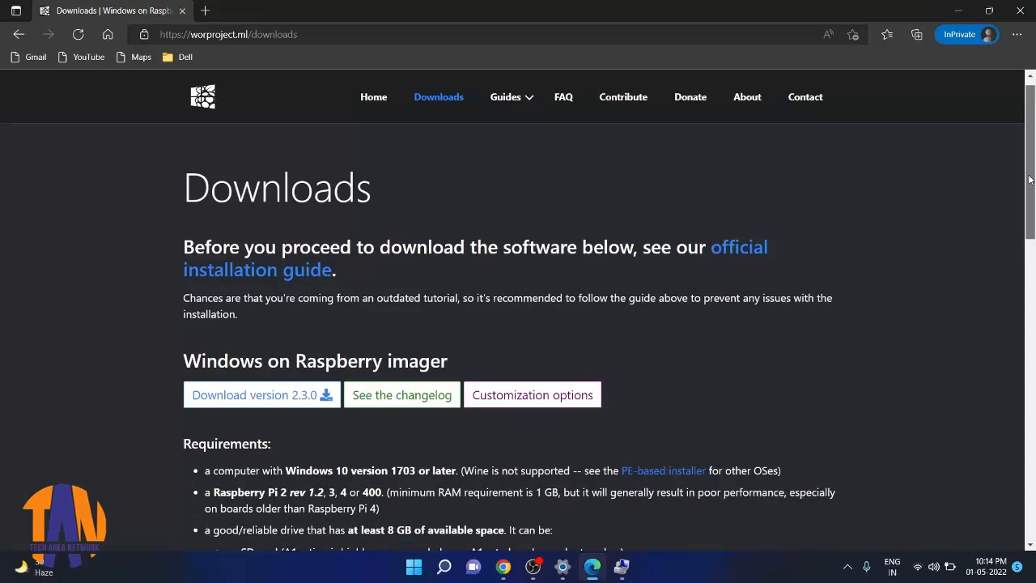
{"action": "scroll", "scroll_direction": "down", "scroll_amount": 3}
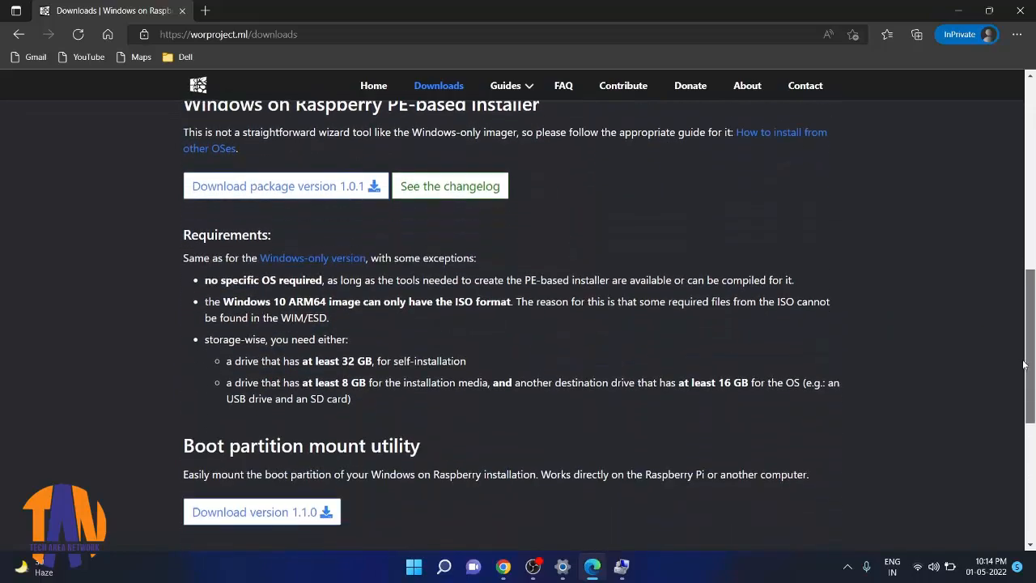
{"action": "scroll", "scroll_direction": "down", "scroll_amount": 3}
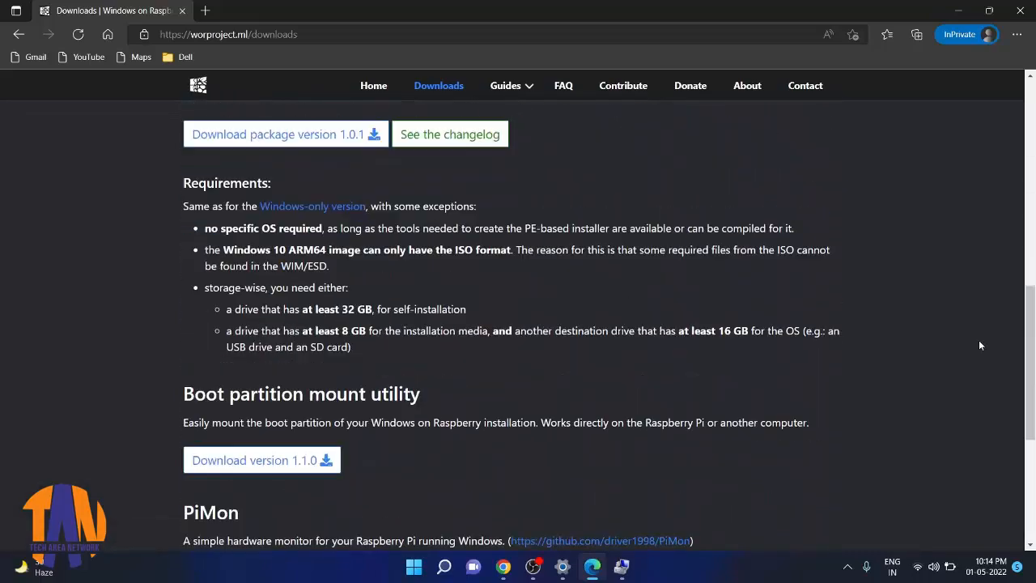
{"action": "scroll", "scroll_direction": "up", "scroll_amount": 3}
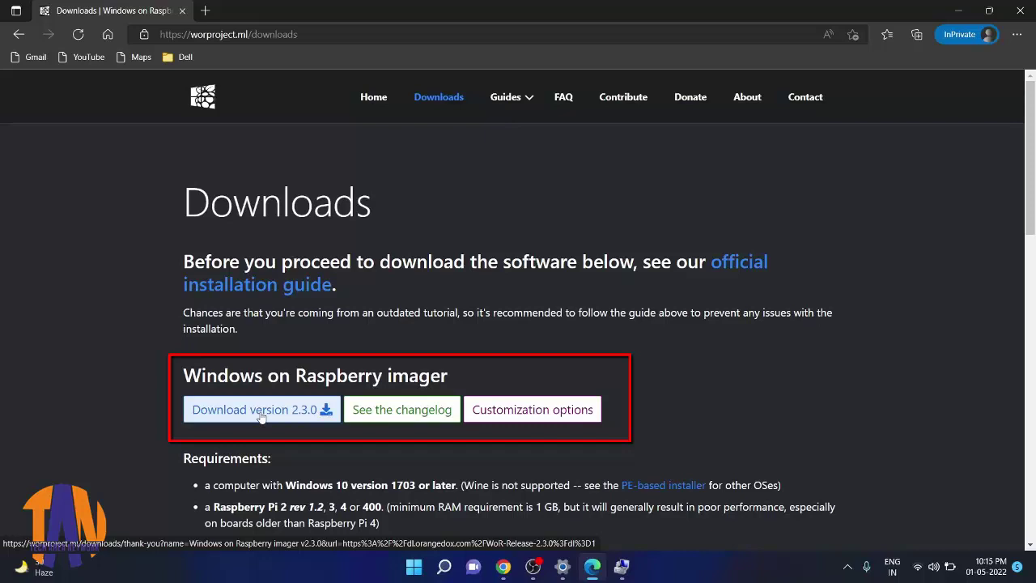
{"action": "left_click", "coordinate": [261, 408]}
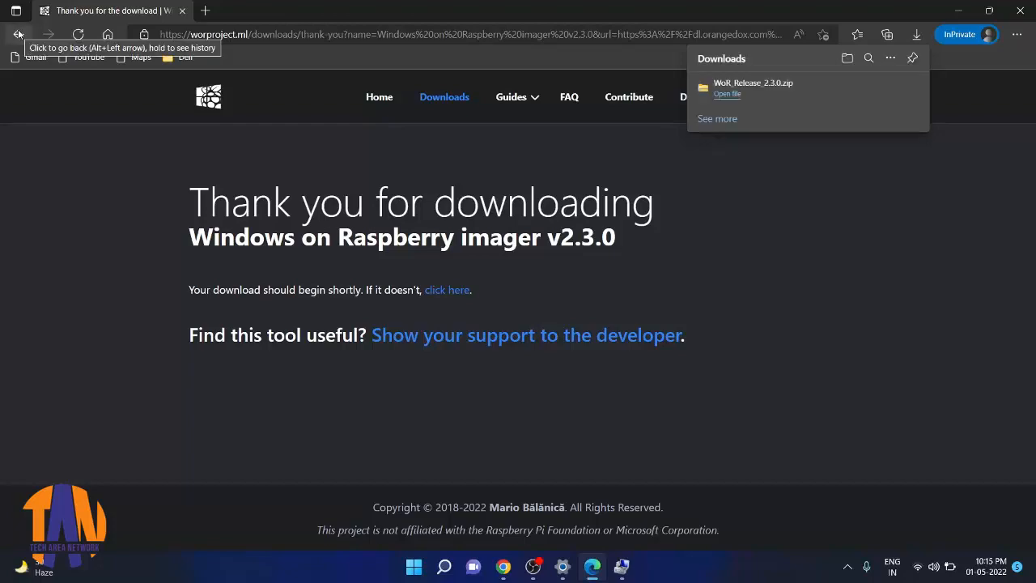
{"action": "left_click", "coordinate": [19, 34]}
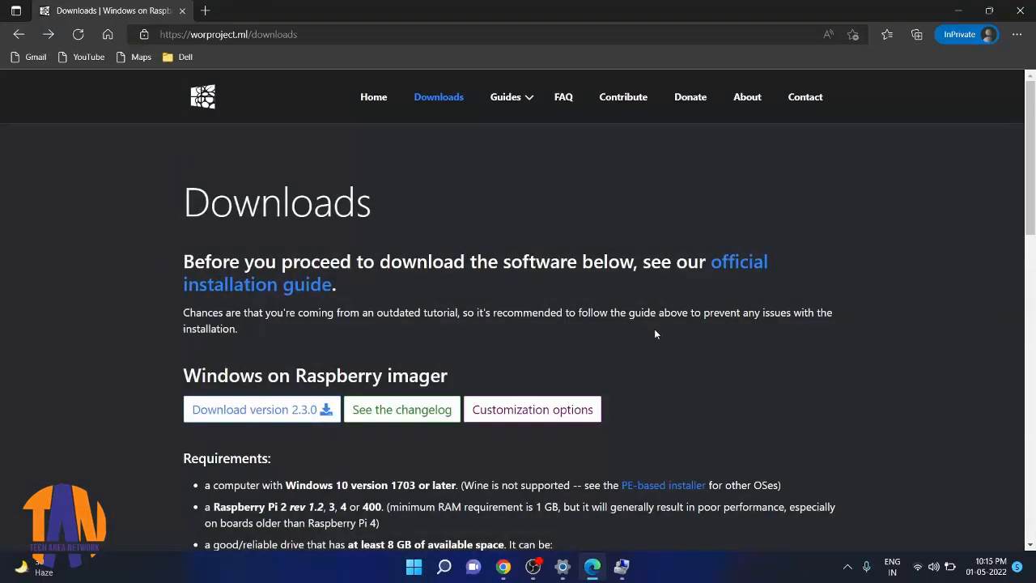
- Follow the Getting Windows Images guide under Windows images to its uupdump.net link
{"action": "scroll", "scroll_direction": "down", "scroll_amount": 3}
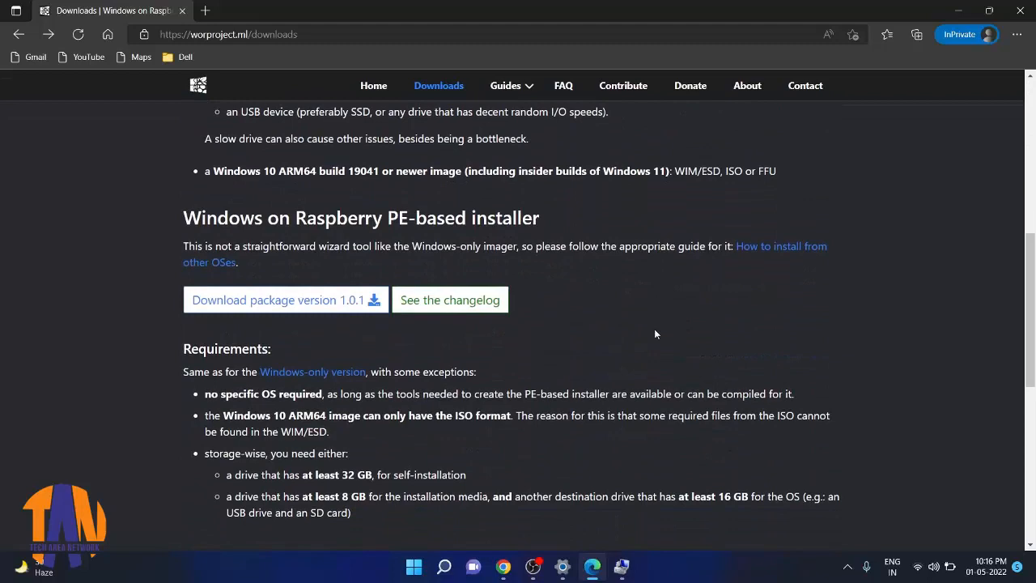
{"action": "scroll", "scroll_direction": "down", "scroll_amount": 3}
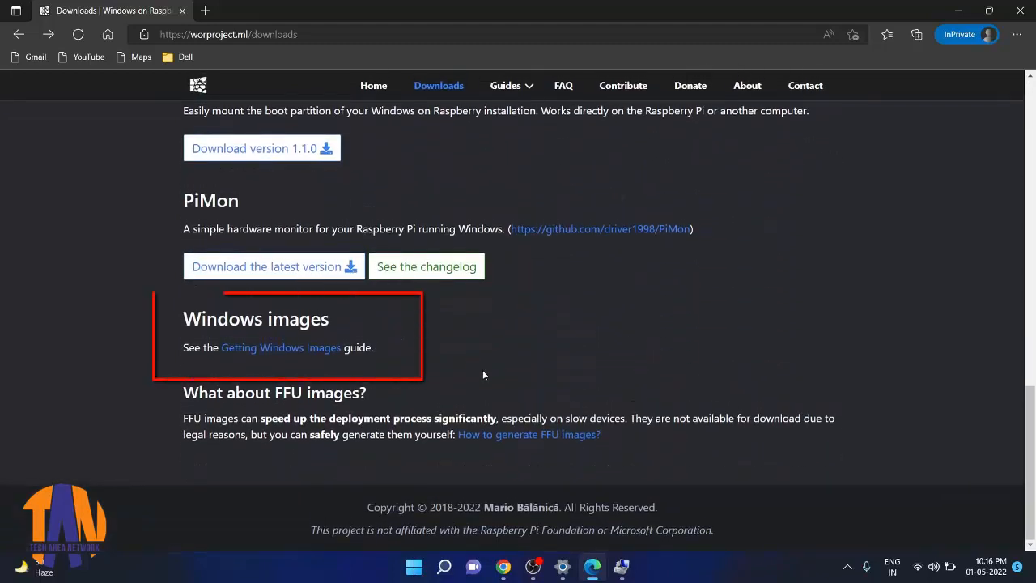
{"action": "mouse_move", "coordinate": [337, 327]}
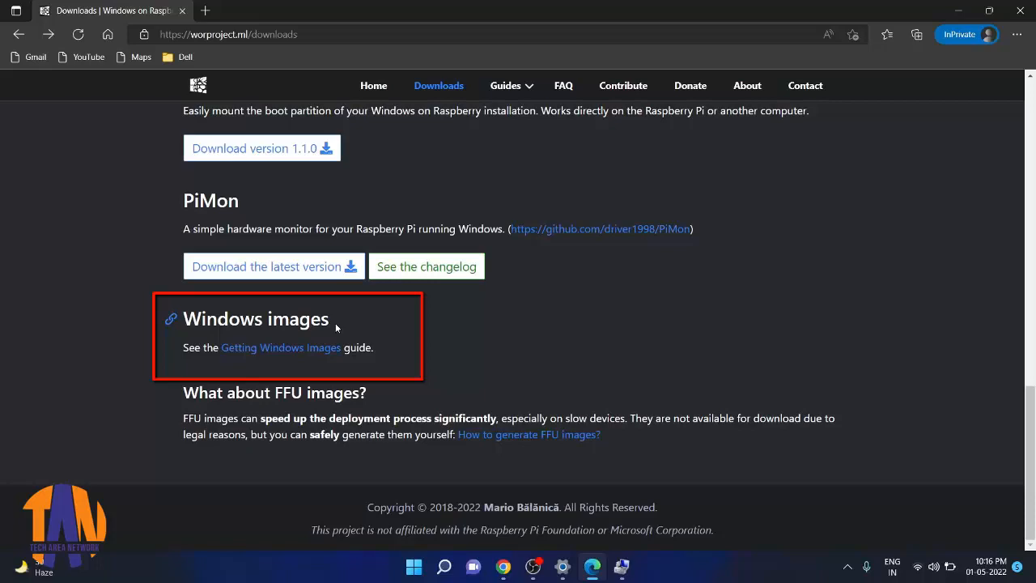
{"action": "left_click", "coordinate": [280, 347]}
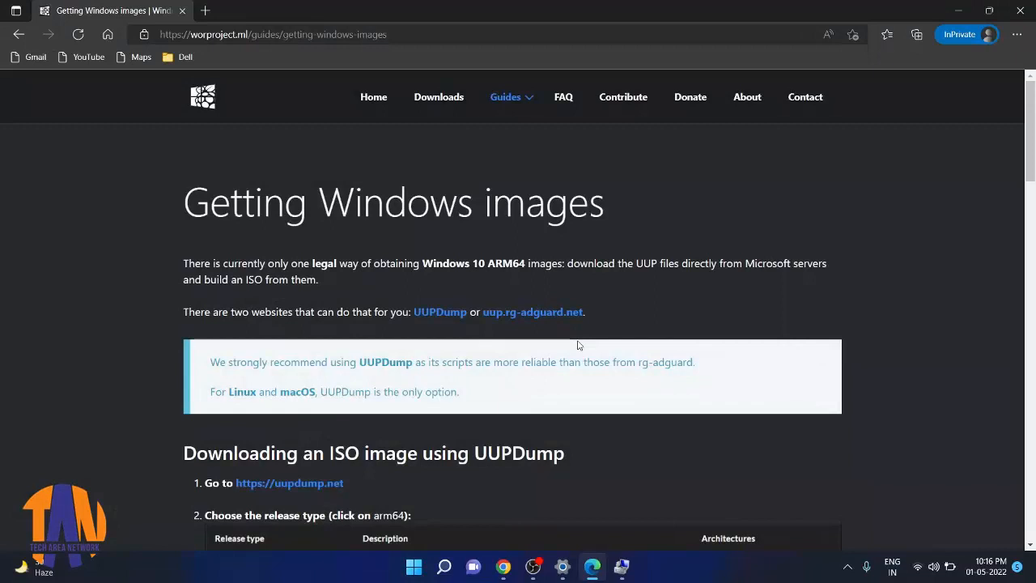
{"action": "scroll", "scroll_direction": "down", "scroll_amount": 3}
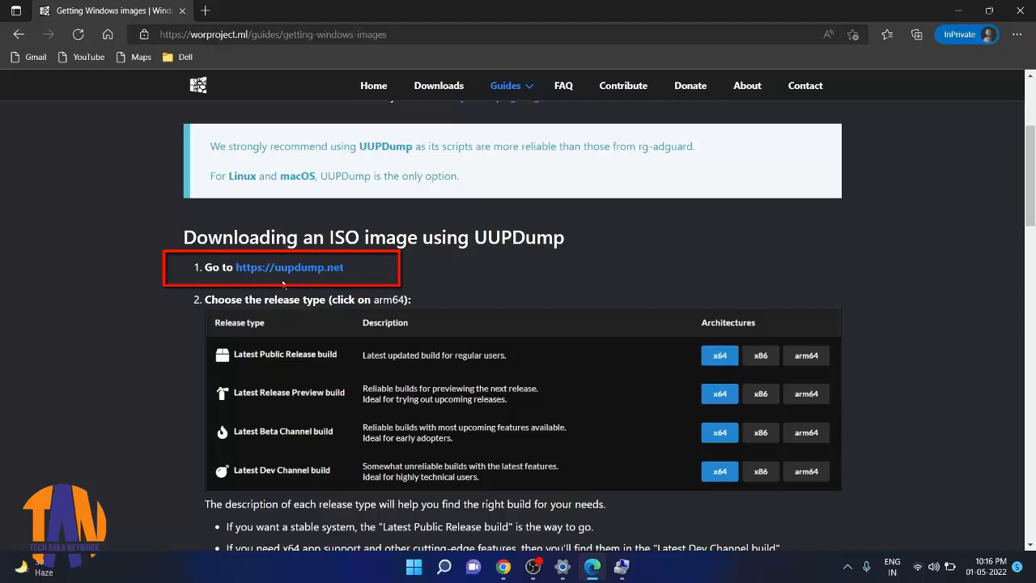
{"action": "mouse_move", "coordinate": [288, 268]}
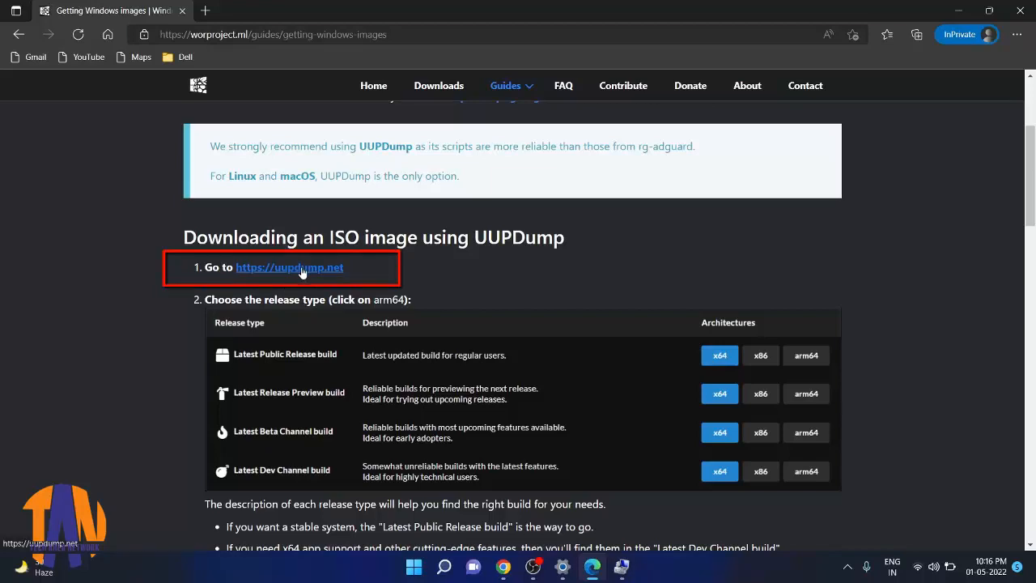
{"action": "left_click", "coordinate": [288, 267]}
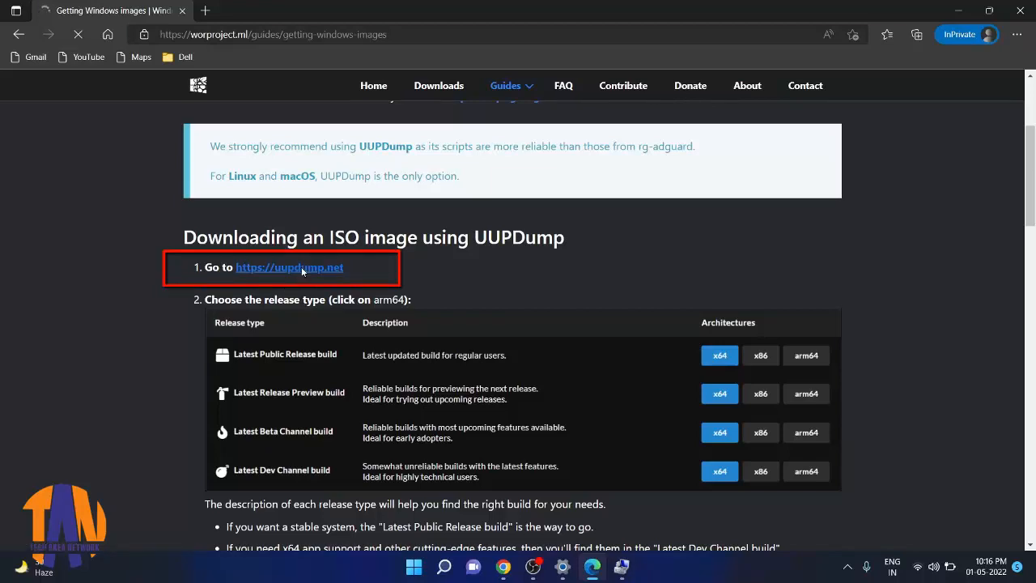
{"action": "left_click", "coordinate": [288, 268]}
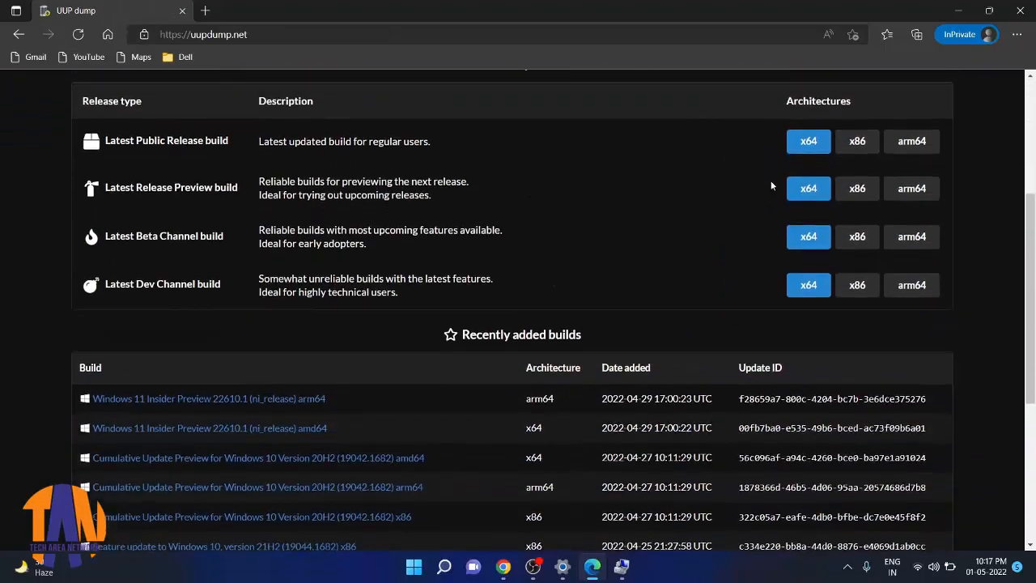
{"action": "scroll", "scroll_direction": "down", "scroll_amount": 3}
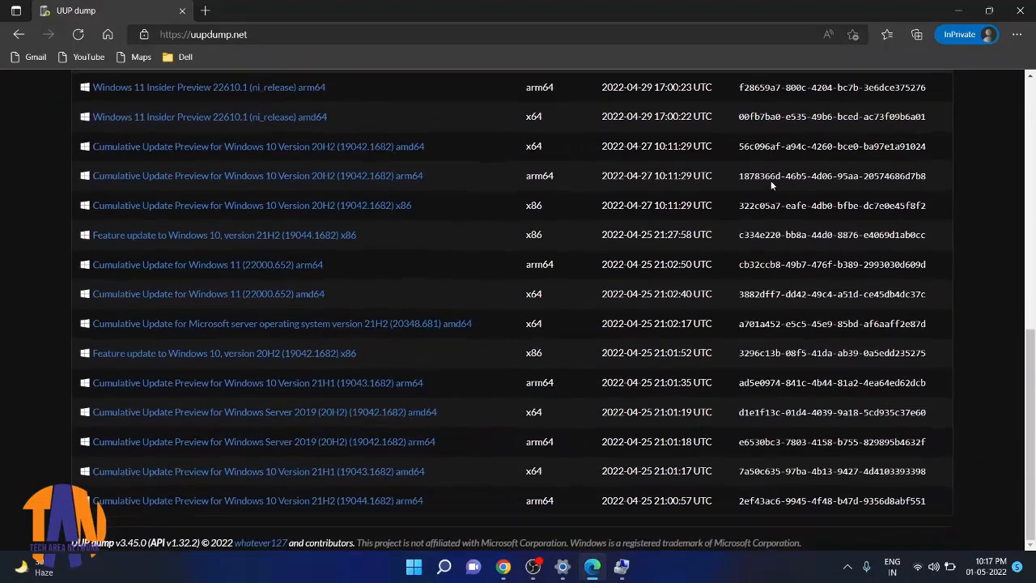
{"action": "scroll", "scroll_direction": "up", "scroll_amount": 3}
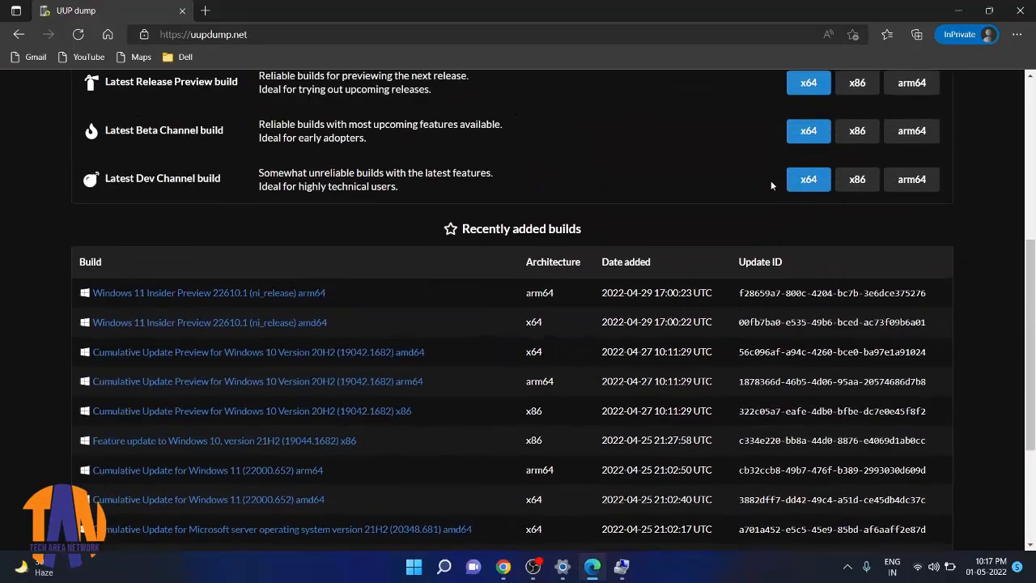
{"action": "scroll", "scroll_direction": "up", "scroll_amount": 3}
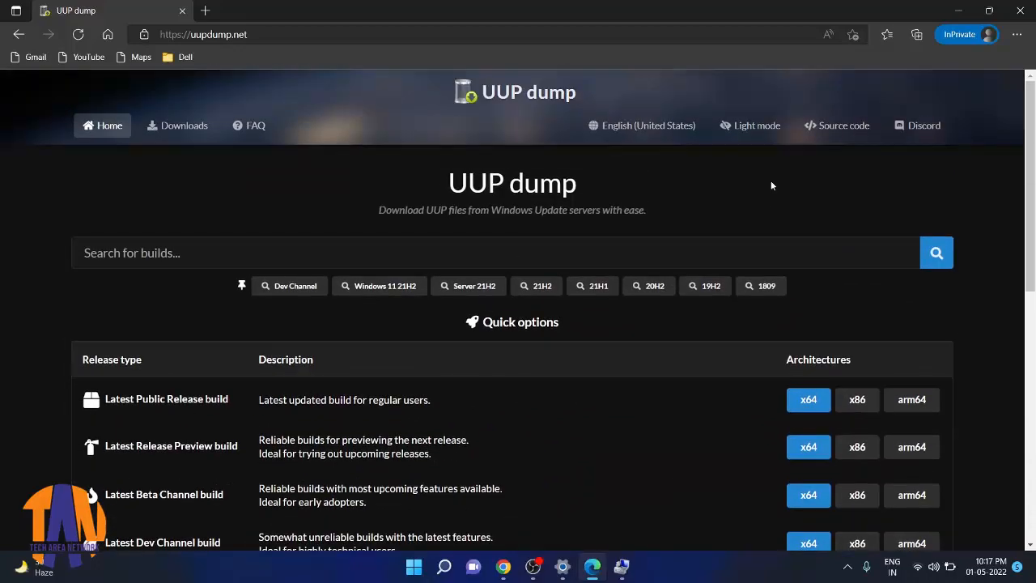
{"action": "scroll", "scroll_direction": "down", "scroll_amount": 3}
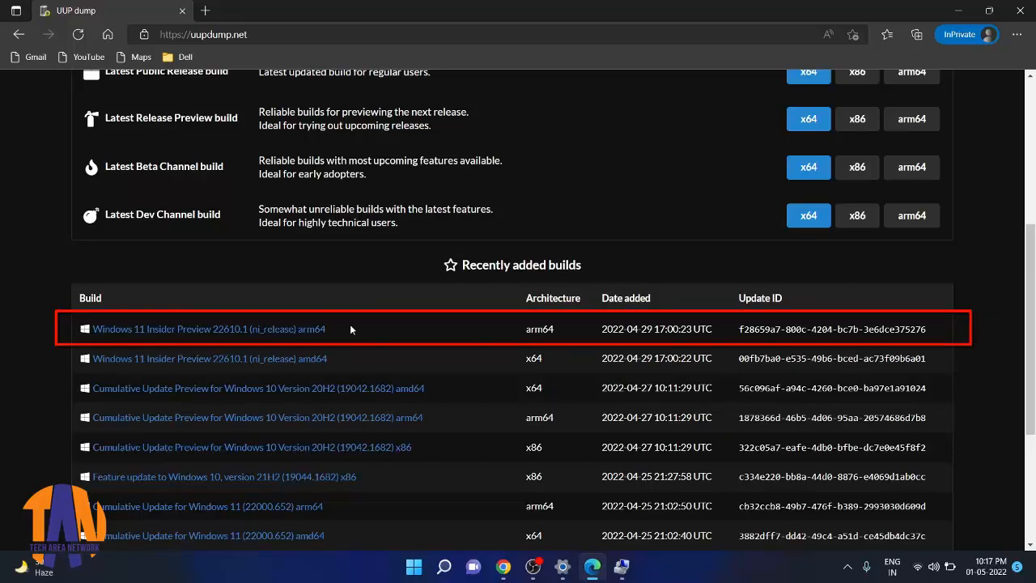
{"action": "mouse_move", "coordinate": [259, 335]}
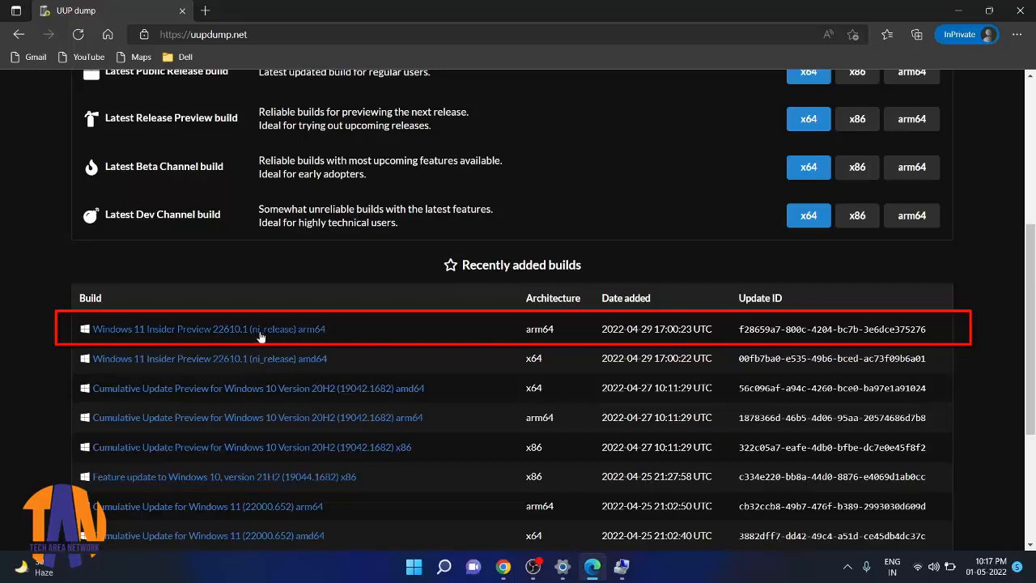
{"action": "mouse_move", "coordinate": [246, 329]}
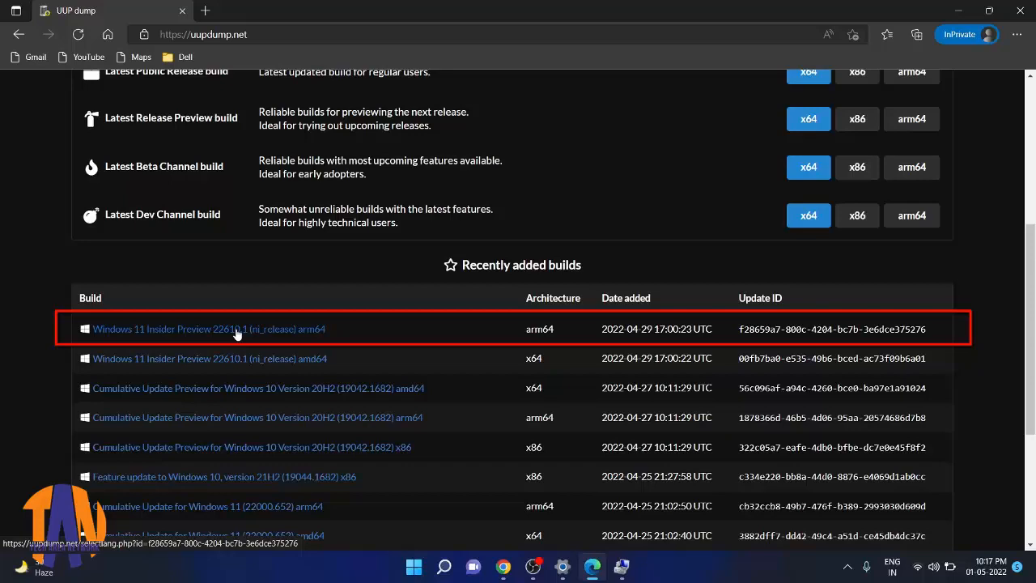
- Choose the 22610.1 arm64 build in English (United States) with only Windows Pro, reaching download options
{"action": "left_click", "coordinate": [207, 329]}
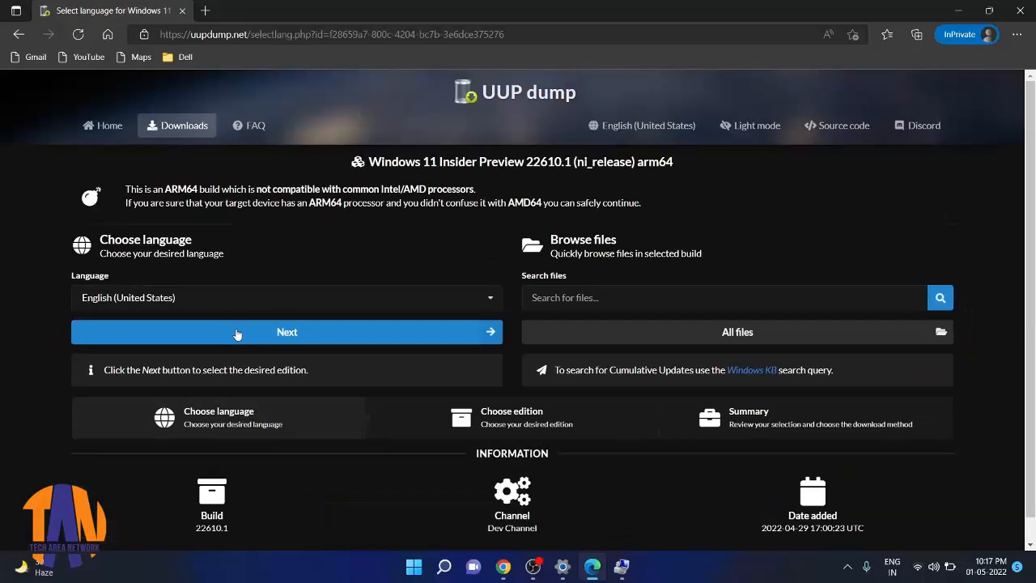
{"action": "mouse_move", "coordinate": [217, 415]}
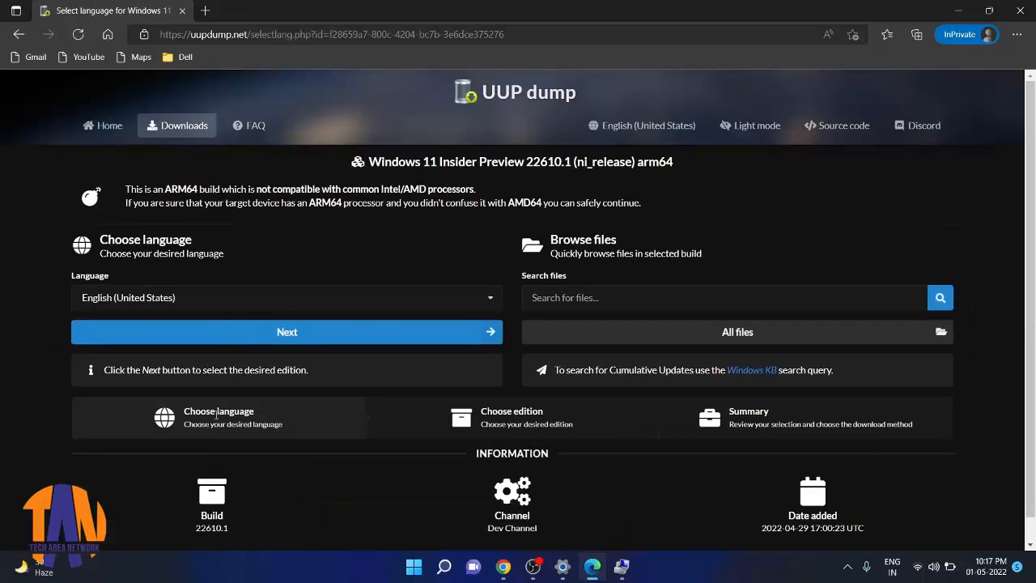
{"action": "mouse_move", "coordinate": [36, 369]}
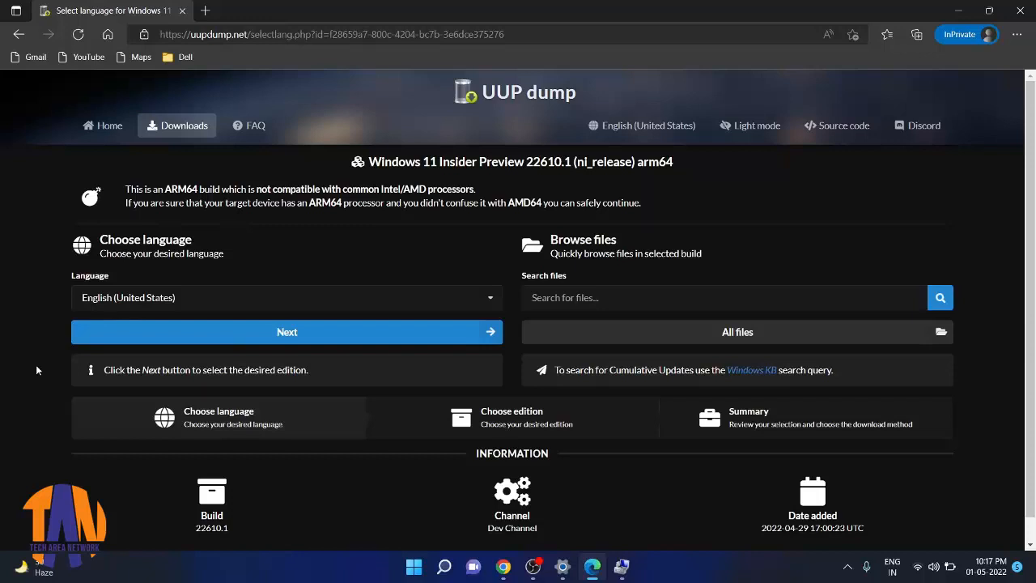
{"action": "left_click", "coordinate": [286, 332]}
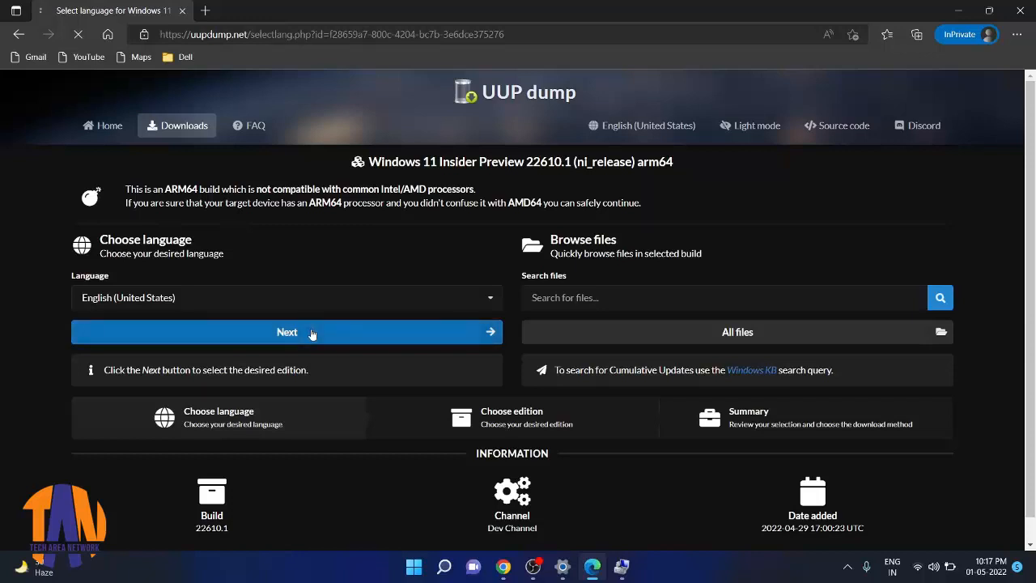
{"action": "left_click", "coordinate": [287, 332]}
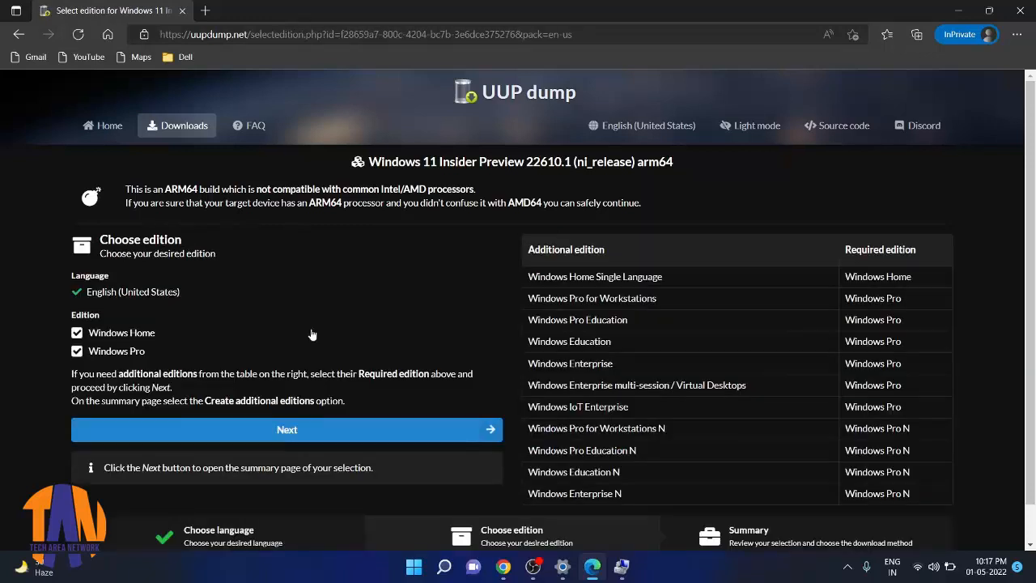
{"action": "mouse_move", "coordinate": [32, 391]}
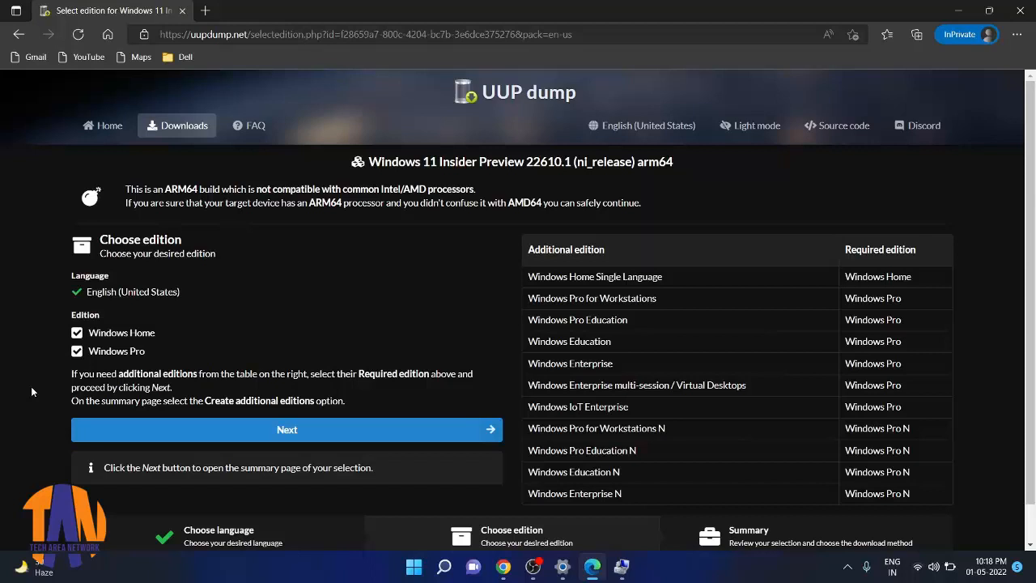
{"action": "mouse_move", "coordinate": [51, 340]}
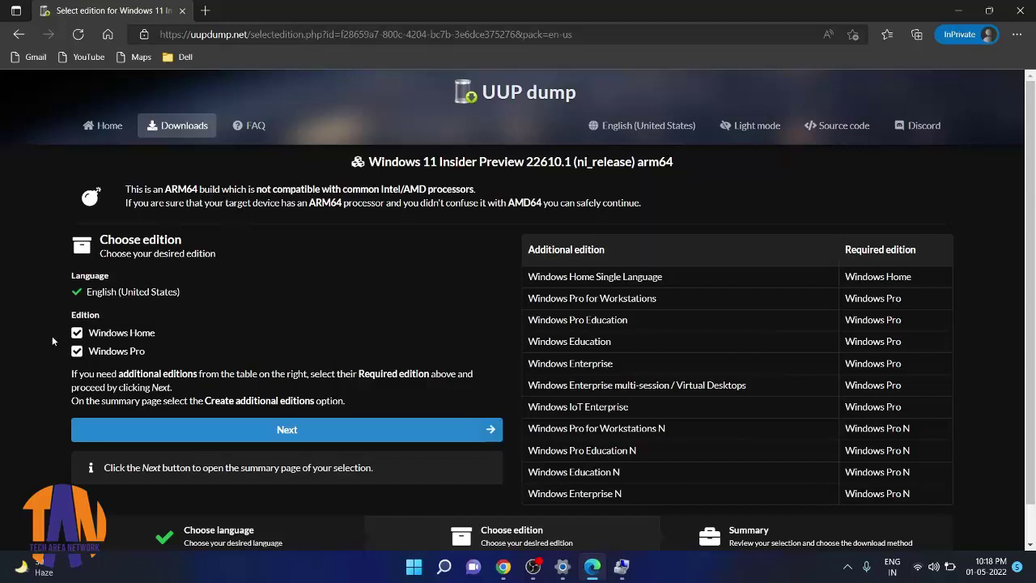
{"action": "left_click", "coordinate": [76, 332]}
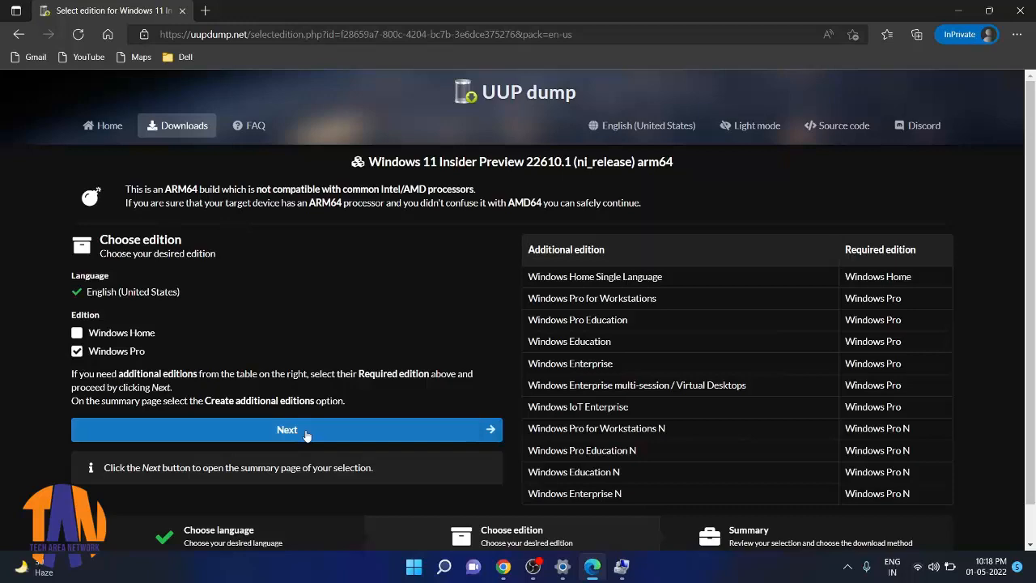
{"action": "left_click", "coordinate": [286, 429]}
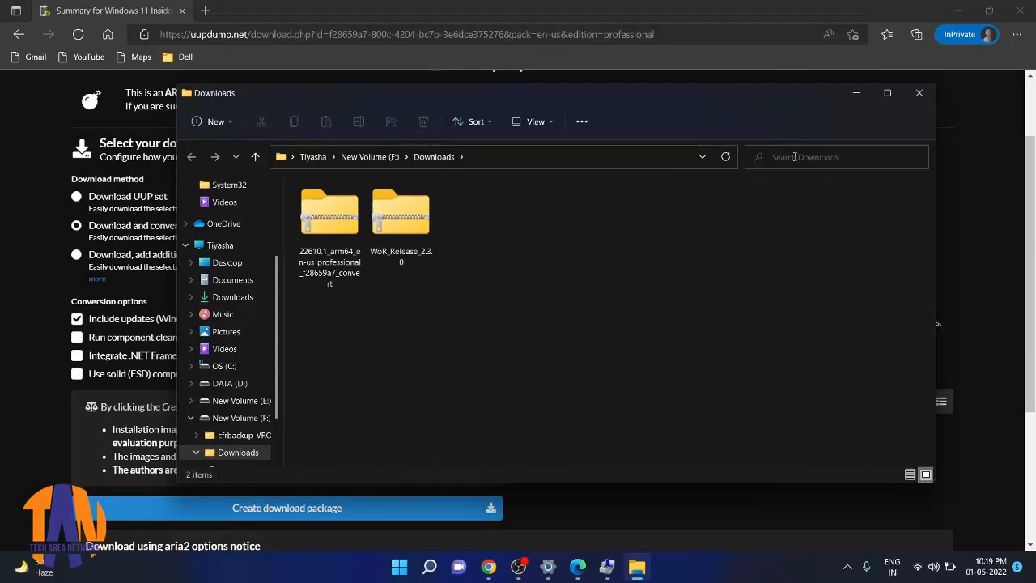
{"action": "mouse_move", "coordinate": [887, 92]}
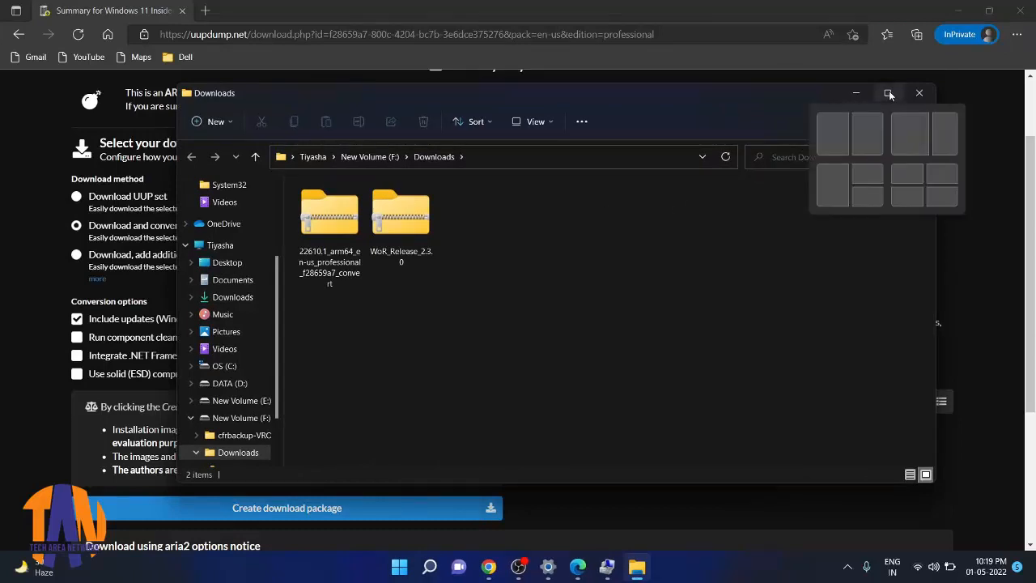
- Extract the downloaded 22610.1_arm64 zip into its own folder in Downloads
{"action": "left_click", "coordinate": [889, 93]}
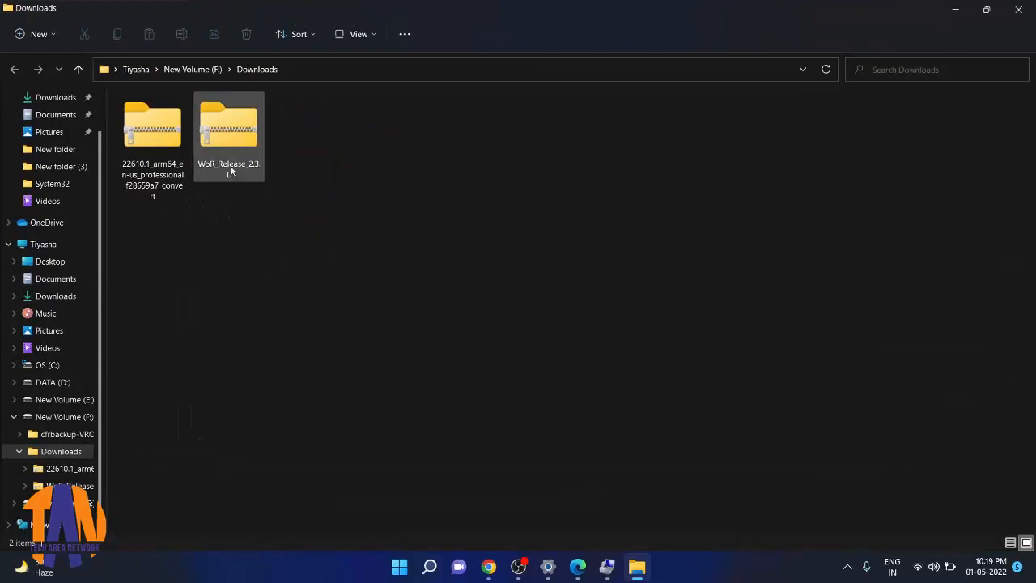
{"action": "left_click", "coordinate": [152, 126]}
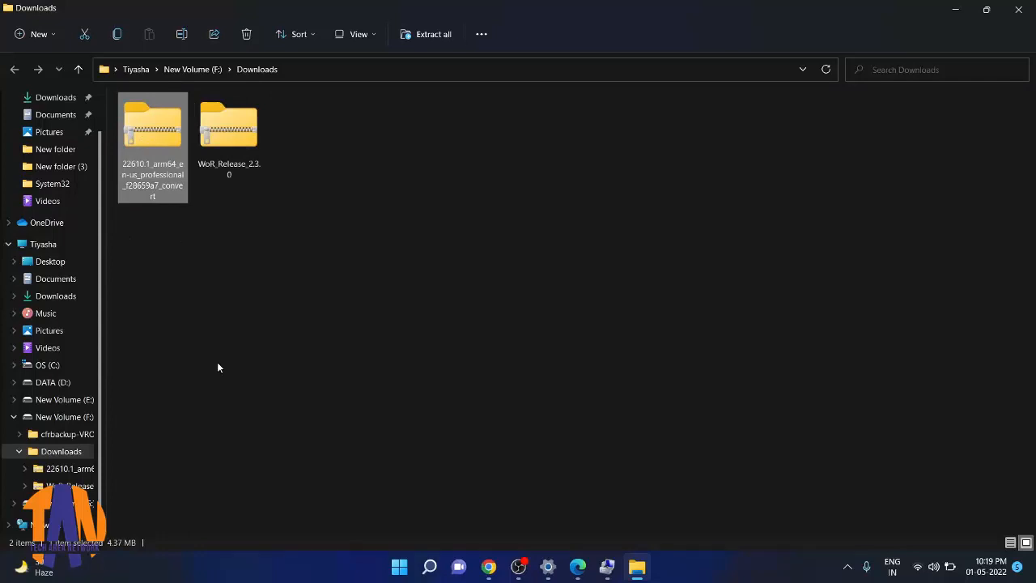
{"action": "right_click", "coordinate": [152, 126]}
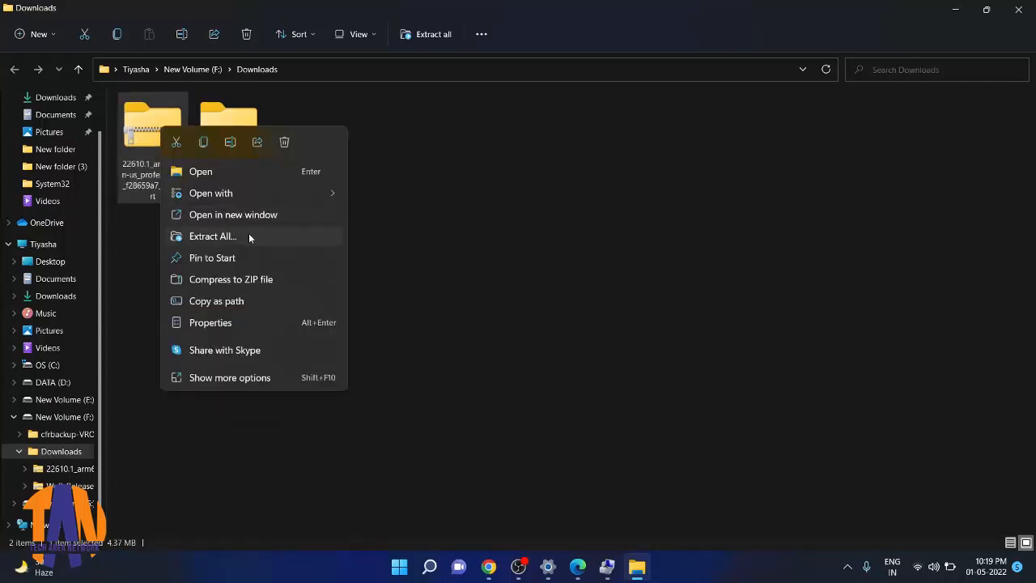
{"action": "left_click", "coordinate": [214, 236]}
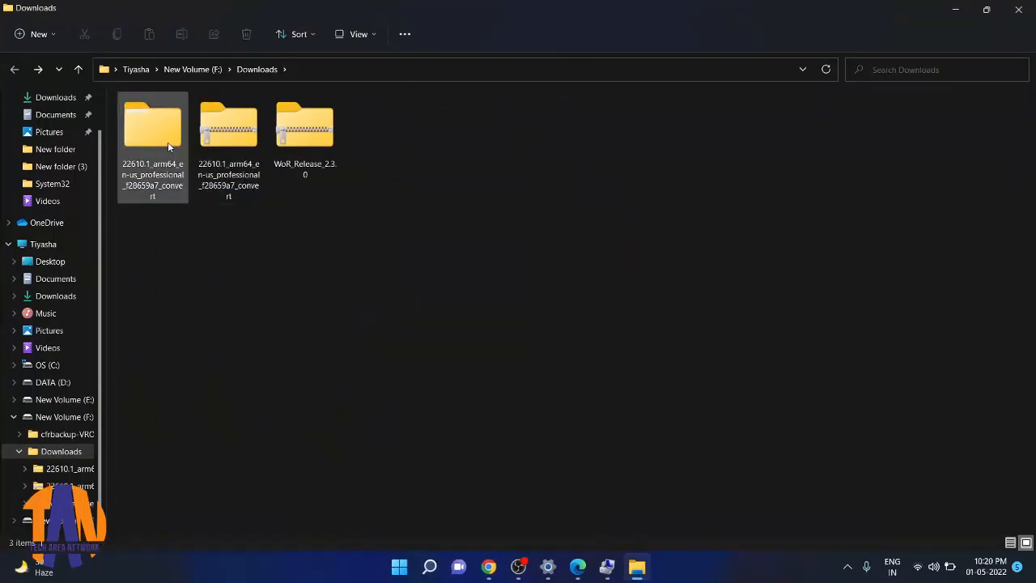
- Run uup_download_windows from the extracted 22610.1 arm64 folder to build the ISO
{"action": "double_click", "coordinate": [152, 126]}
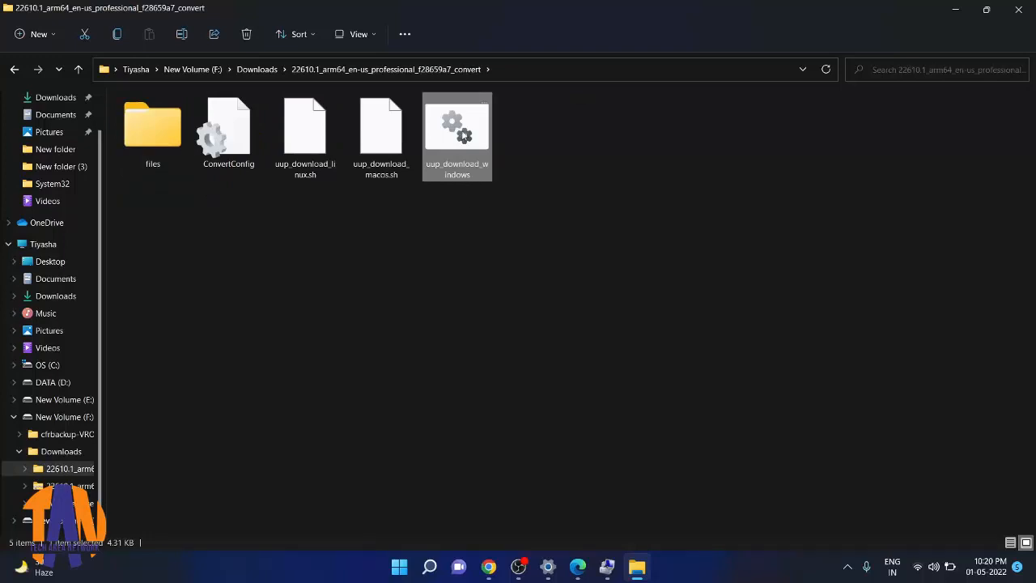
{"action": "double_click", "coordinate": [457, 130]}
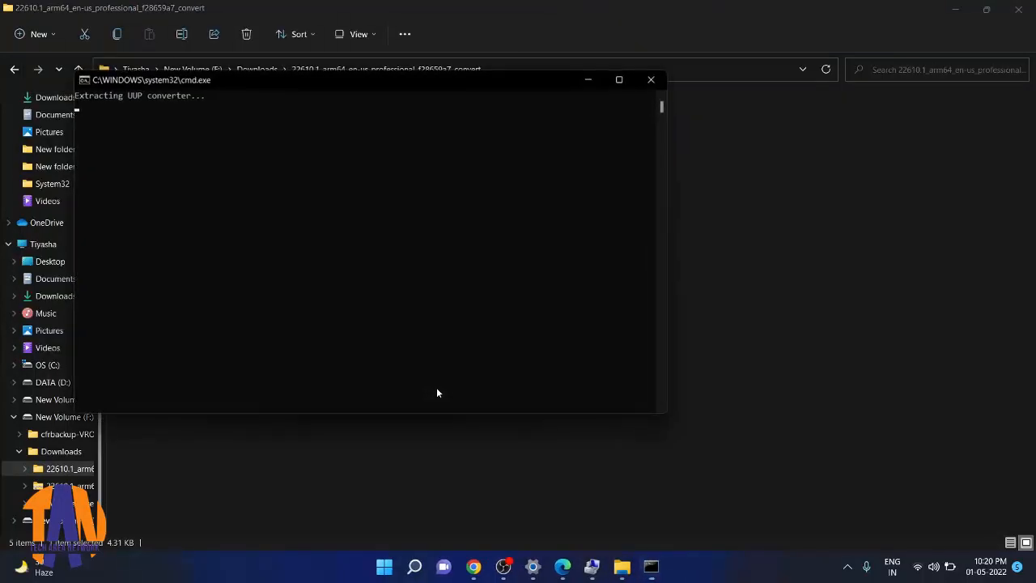
{"action": "mouse_move", "coordinate": [418, 266]}
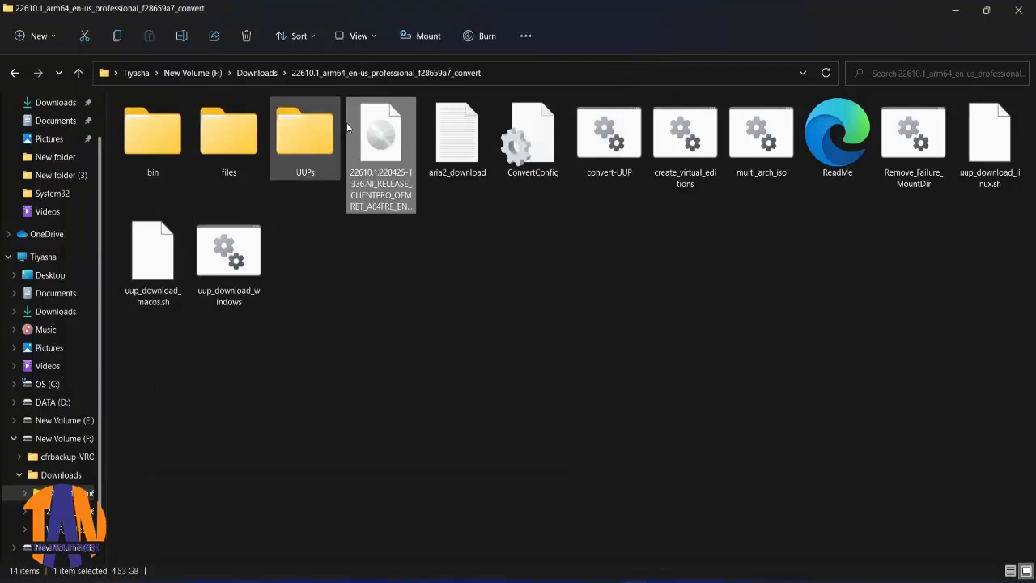
{"action": "right_click", "coordinate": [381, 133]}
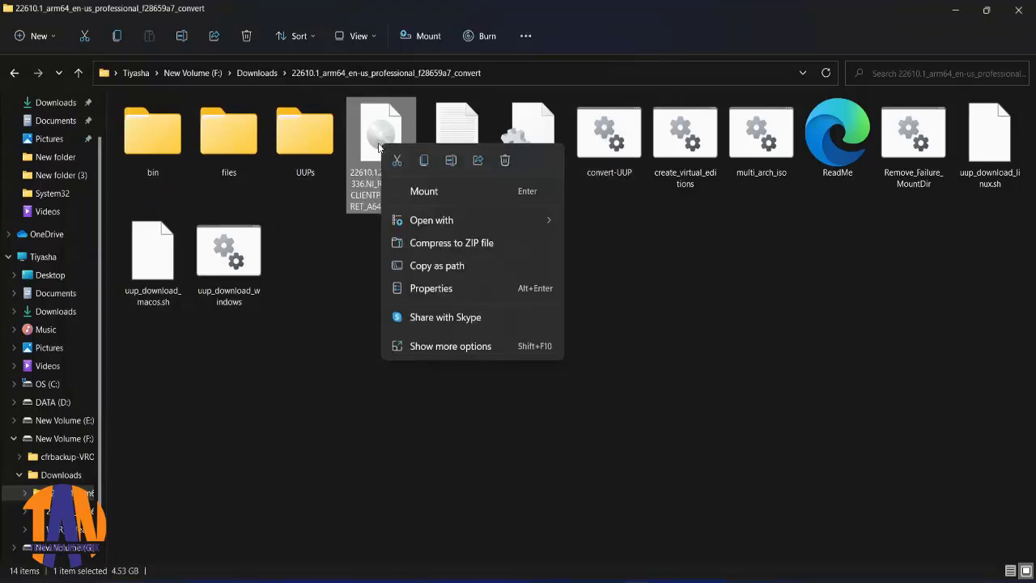
{"action": "mouse_move", "coordinate": [450, 347]}
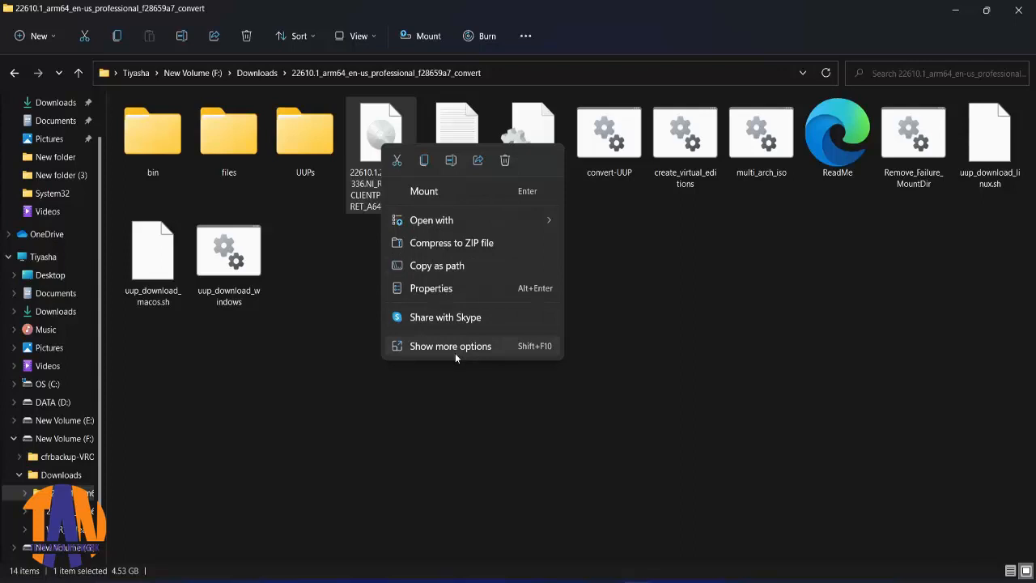
{"action": "left_click", "coordinate": [450, 346]}
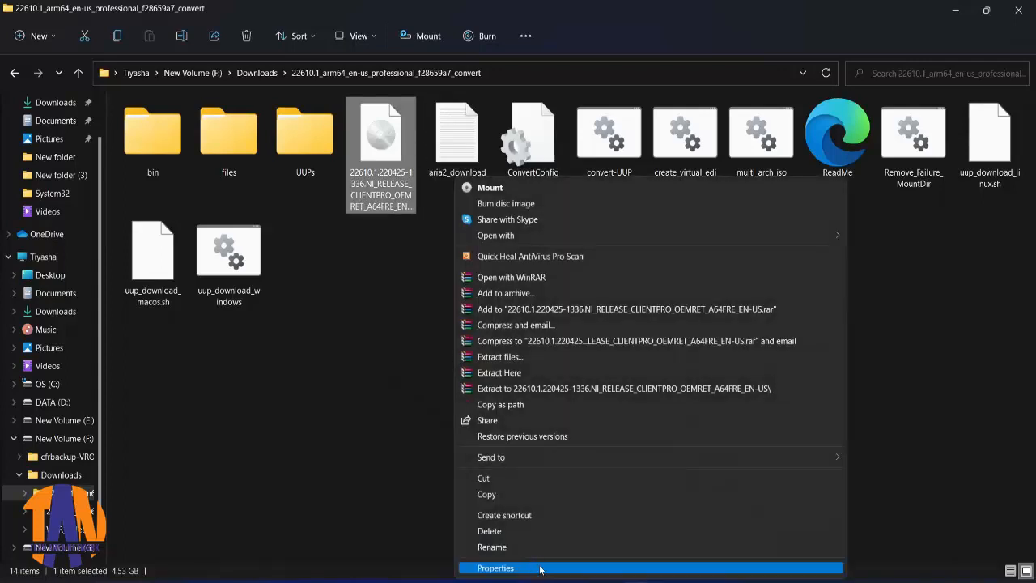
{"action": "left_click", "coordinate": [495, 567]}
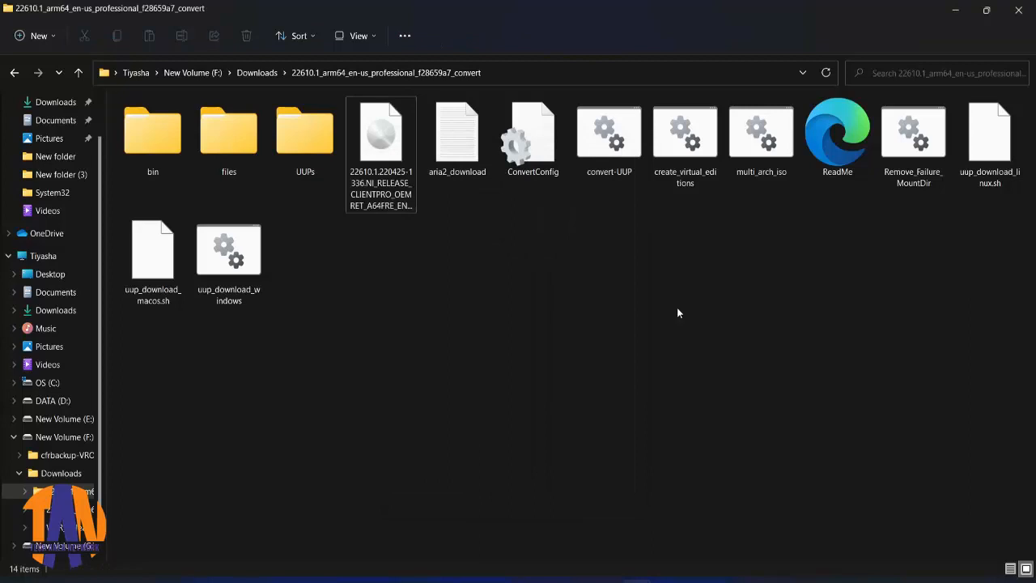
{"action": "mouse_move", "coordinate": [373, 358]}
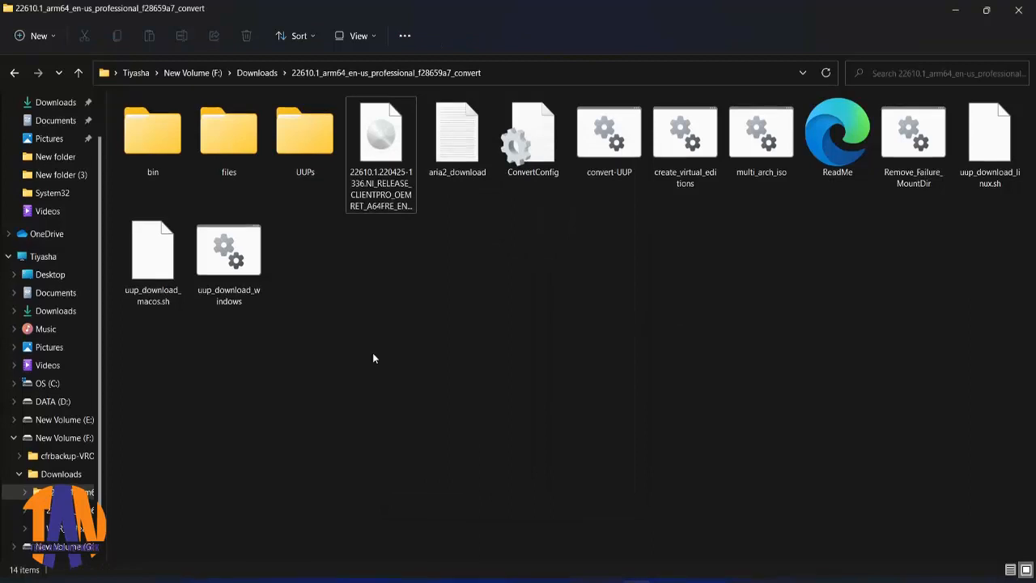
{"action": "mouse_move", "coordinate": [272, 94]}
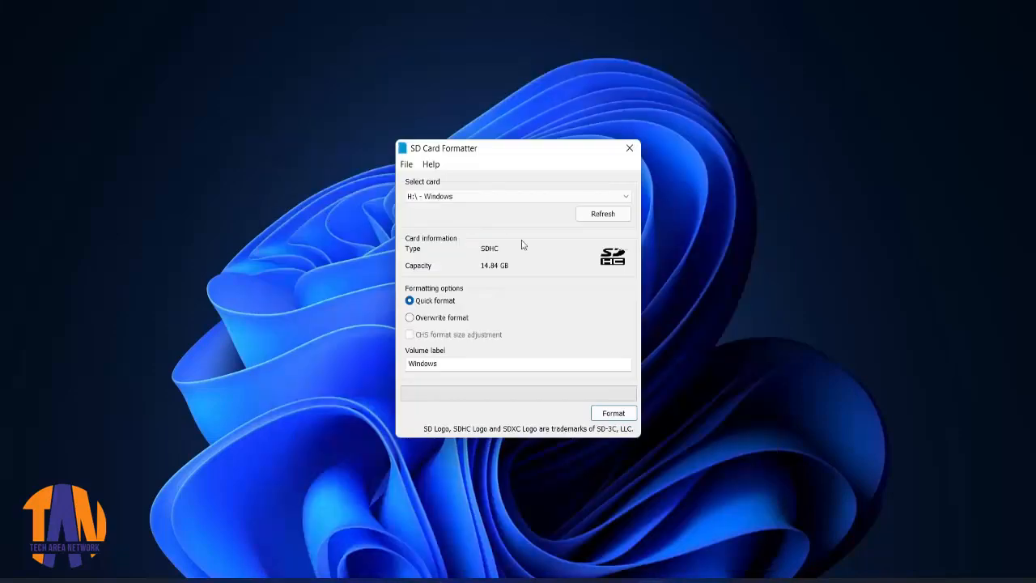
- Quick-format the 14.84 GB SD card as FAT32 labelled WINDOWS and close the formatter
{"action": "left_click", "coordinate": [612, 413]}
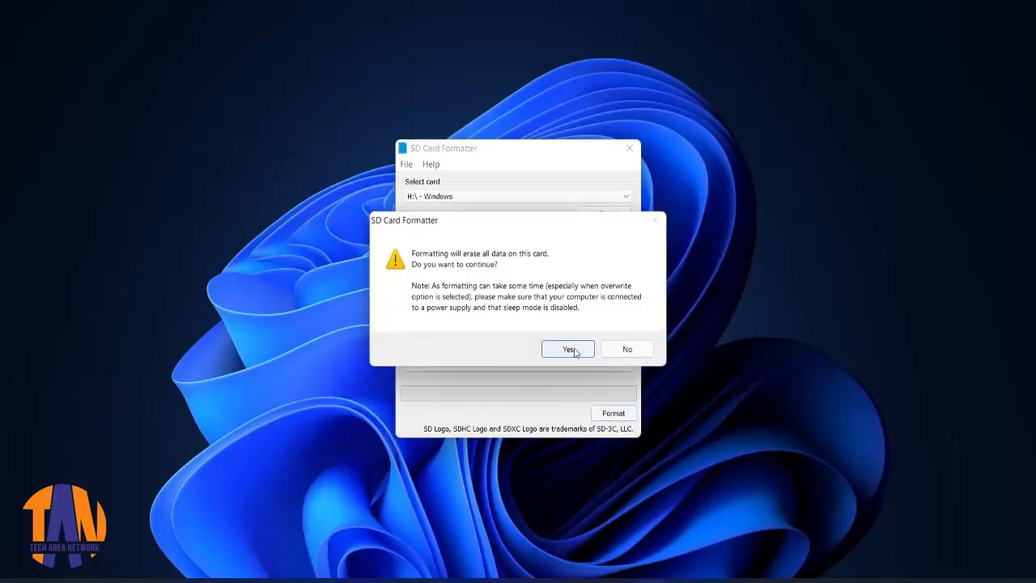
{"action": "left_click", "coordinate": [567, 350]}
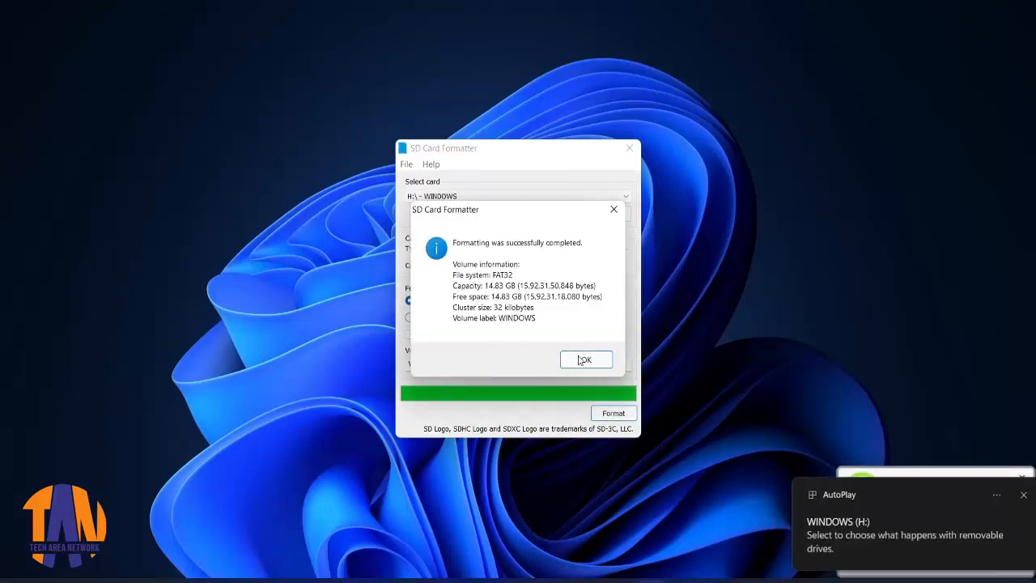
{"action": "left_click", "coordinate": [586, 360]}
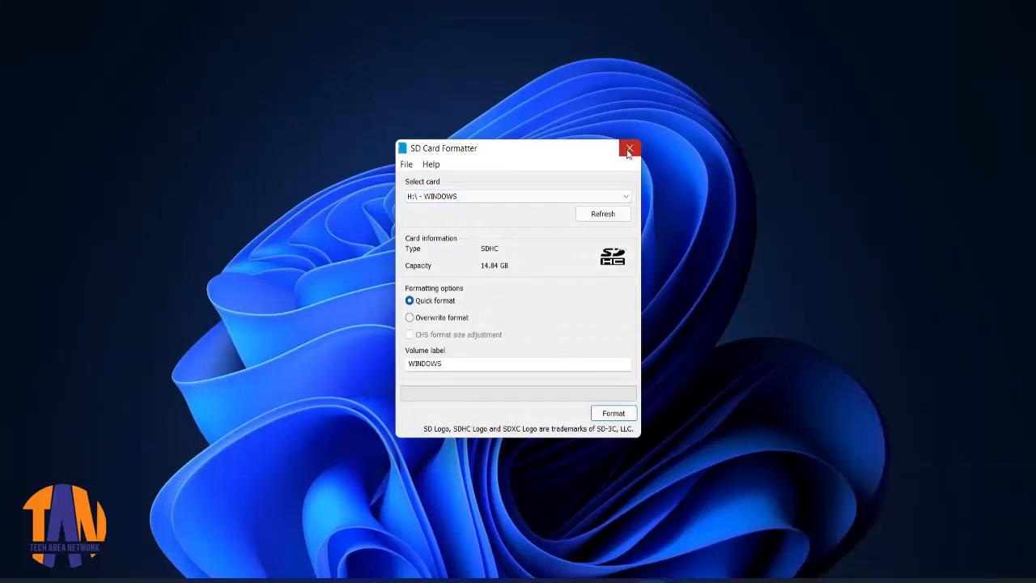
{"action": "left_click", "coordinate": [628, 148]}
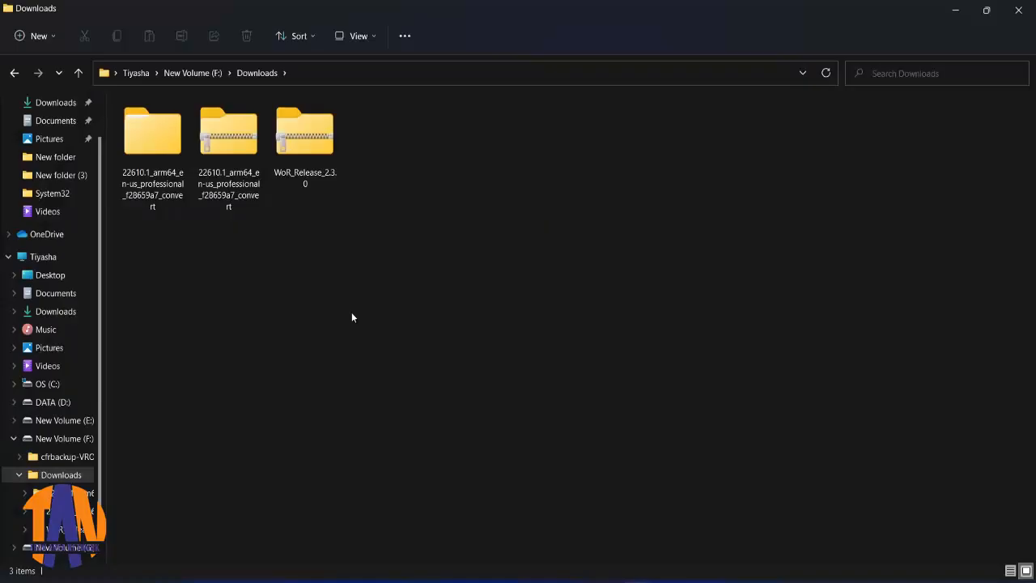
- Extract the WoR_Release_2.3.0 zip into a WoR_Release_2.3.0 folder via Show more options
{"action": "left_click", "coordinate": [305, 142]}
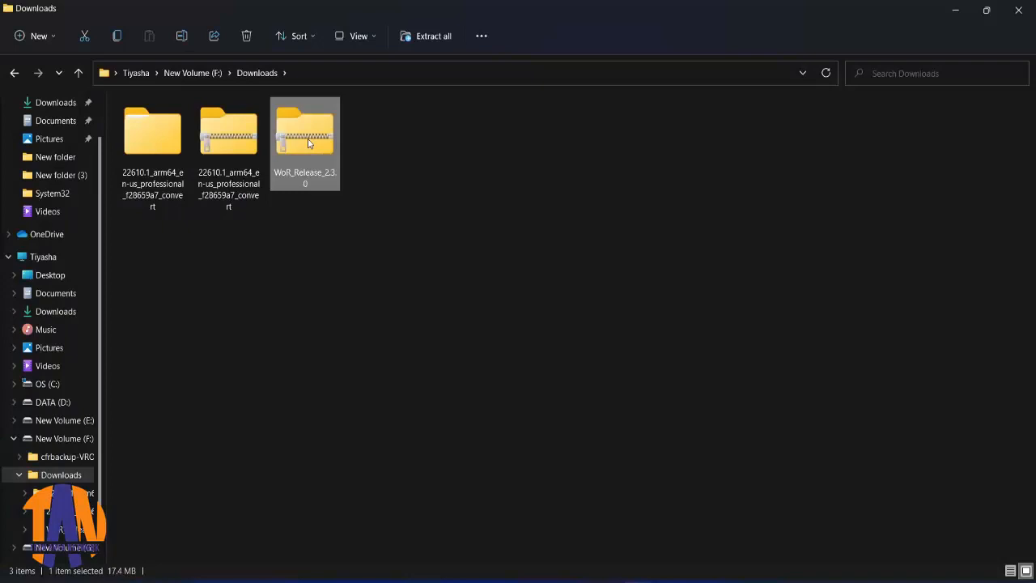
{"action": "right_click", "coordinate": [305, 138]}
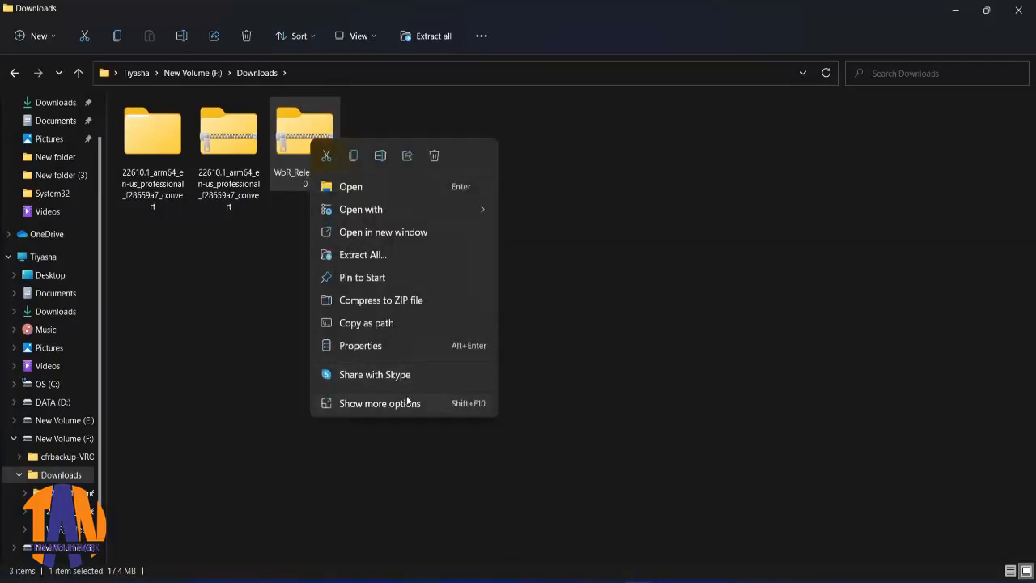
{"action": "left_click", "coordinate": [379, 404]}
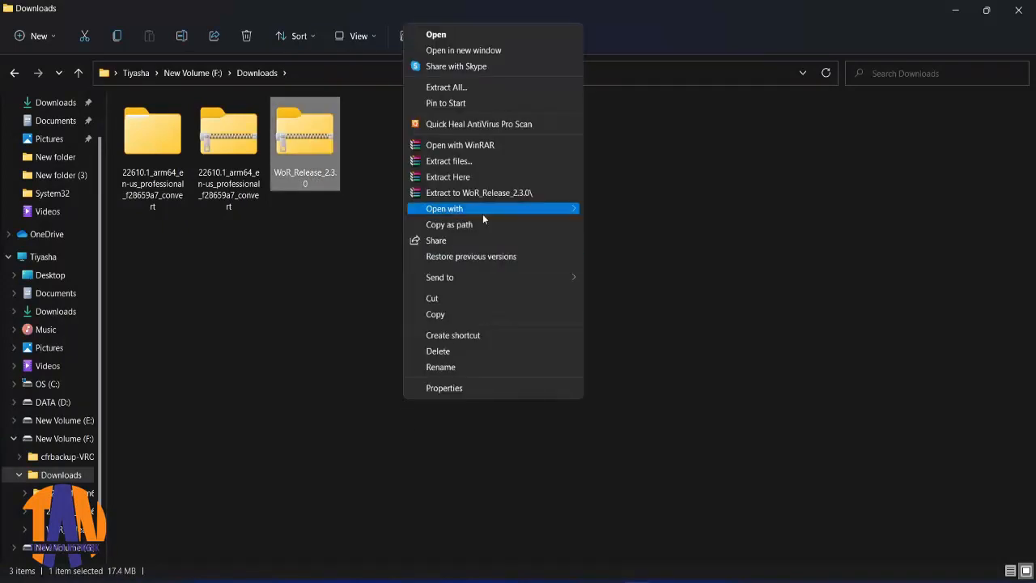
{"action": "left_click", "coordinate": [447, 177]}
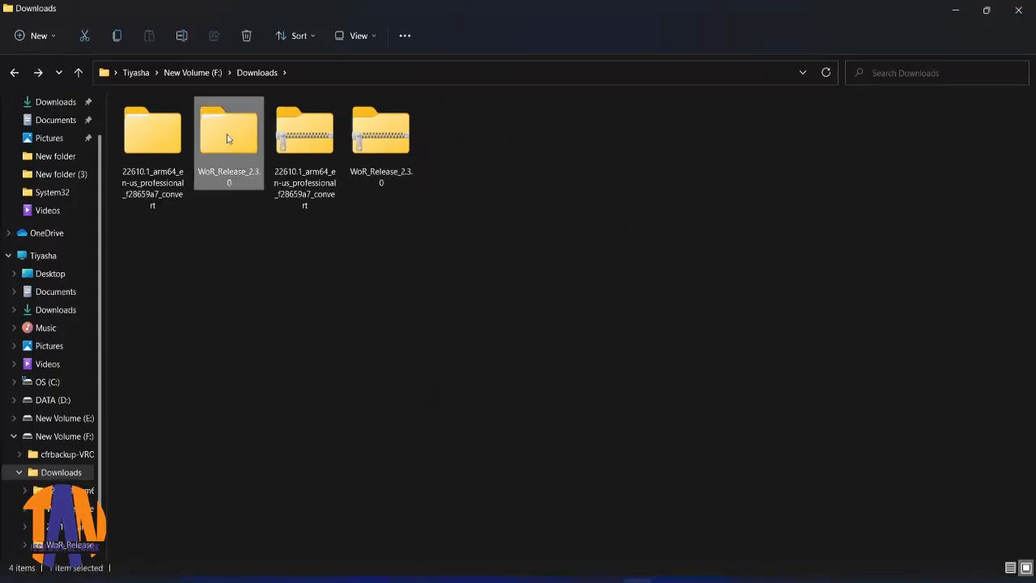
- Launch WoR.exe from the extracted WoR_Release_2.3.0 folder
{"action": "double_click", "coordinate": [228, 132]}
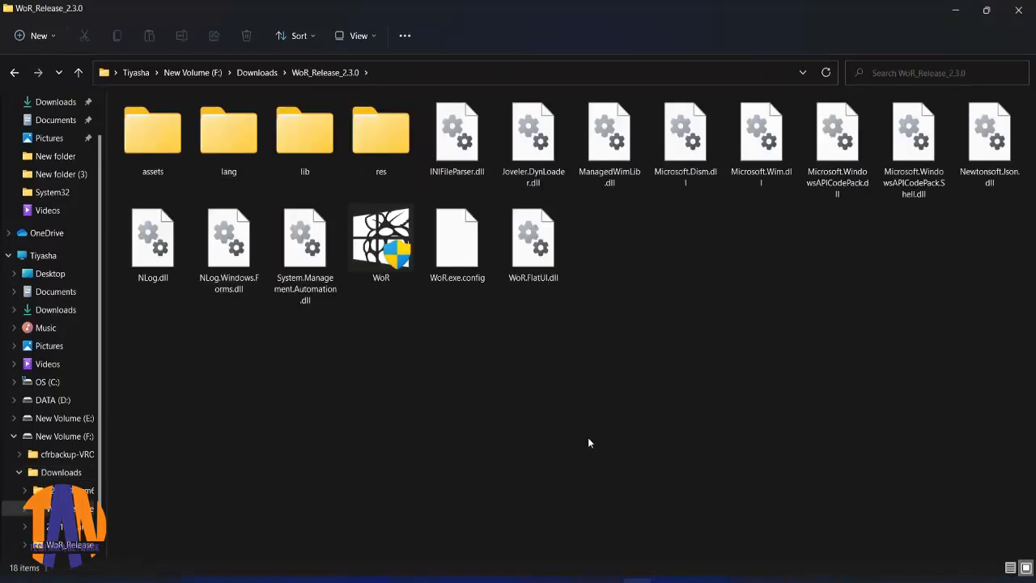
{"action": "left_click", "coordinate": [380, 242]}
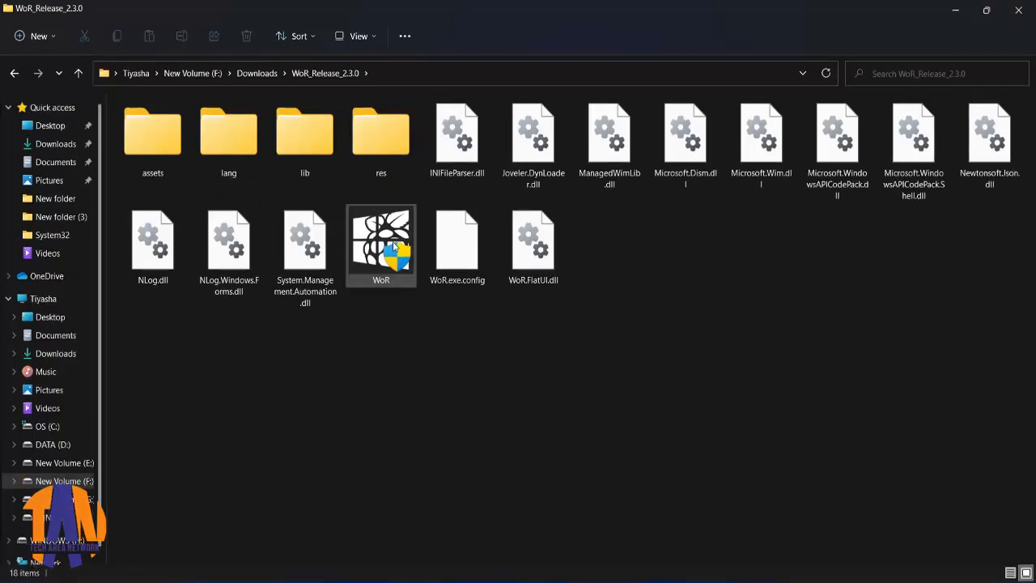
{"action": "mouse_move", "coordinate": [381, 243]}
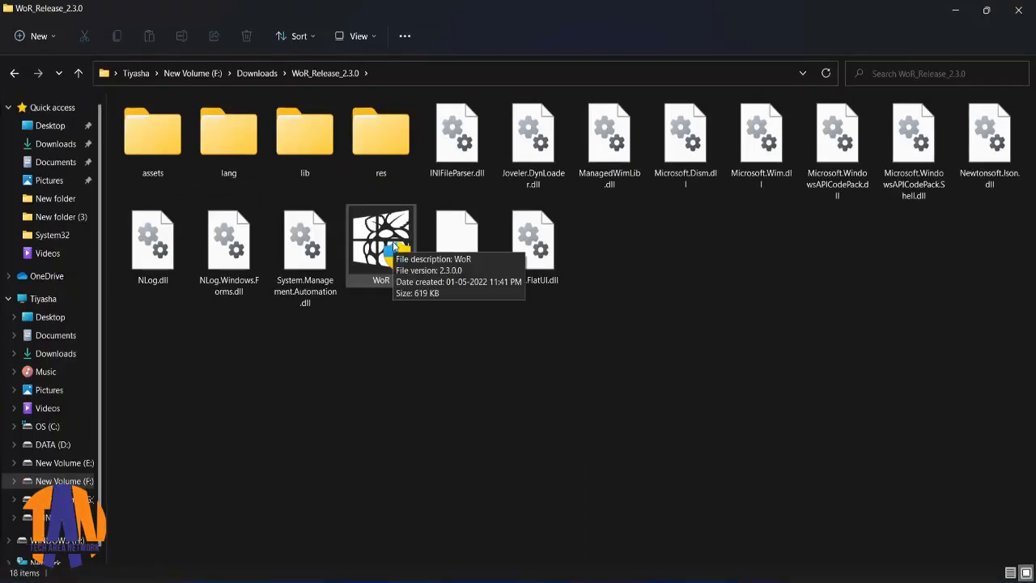
{"action": "double_click", "coordinate": [380, 239]}
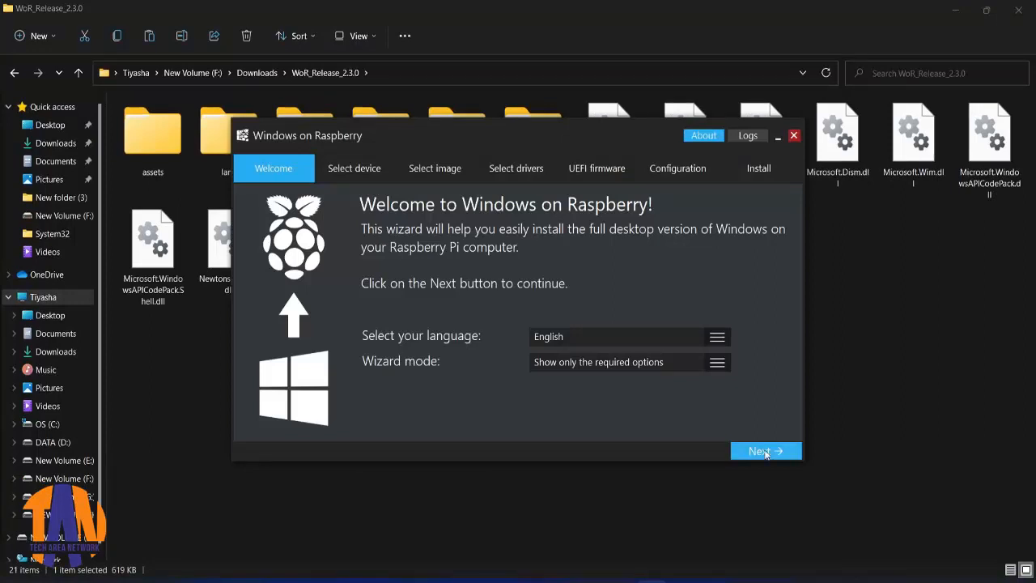
- Select Disk 2 (14 GB removable) and Raspberry Pi 4 / 400, accepting the bootloader warning
{"action": "left_click", "coordinate": [764, 450]}
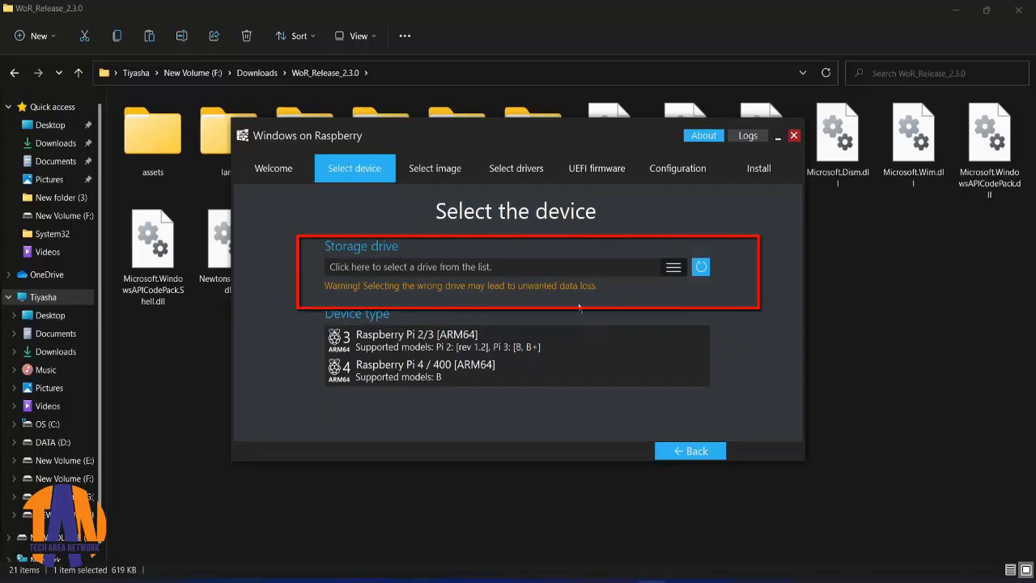
{"action": "mouse_move", "coordinate": [677, 271]}
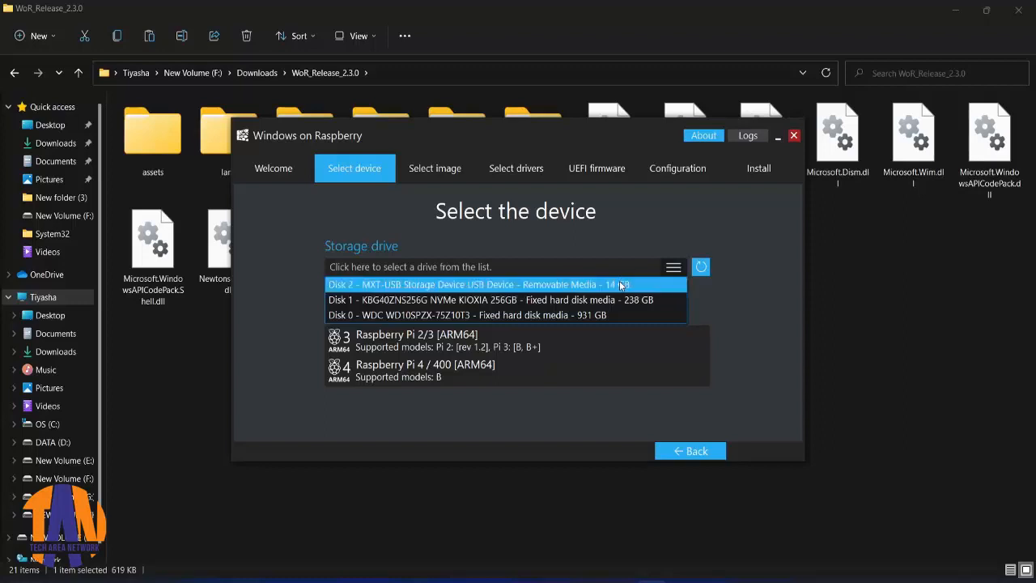
{"action": "left_click", "coordinate": [478, 285]}
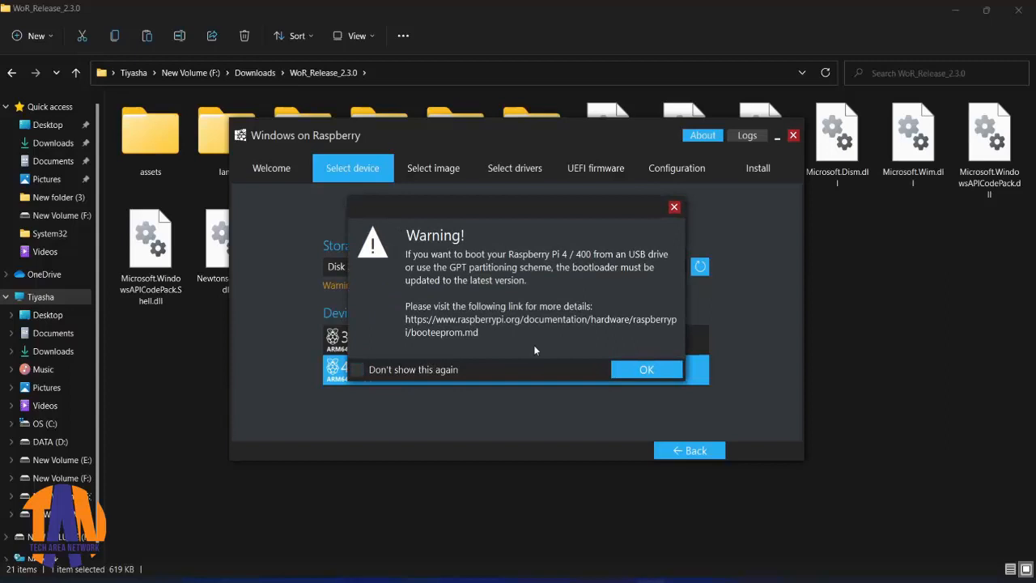
{"action": "left_click", "coordinate": [646, 369]}
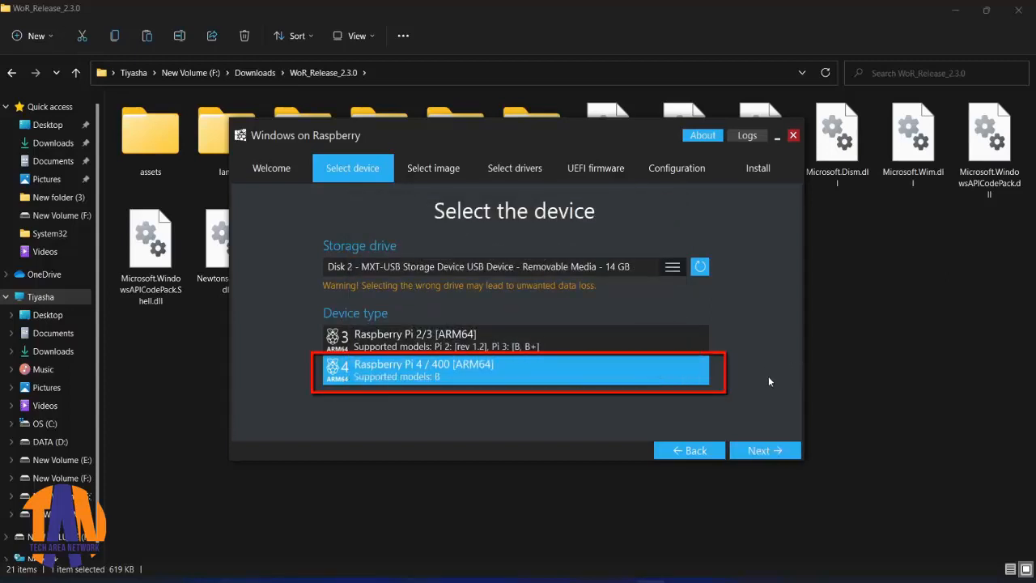
{"action": "mouse_move", "coordinate": [765, 450]}
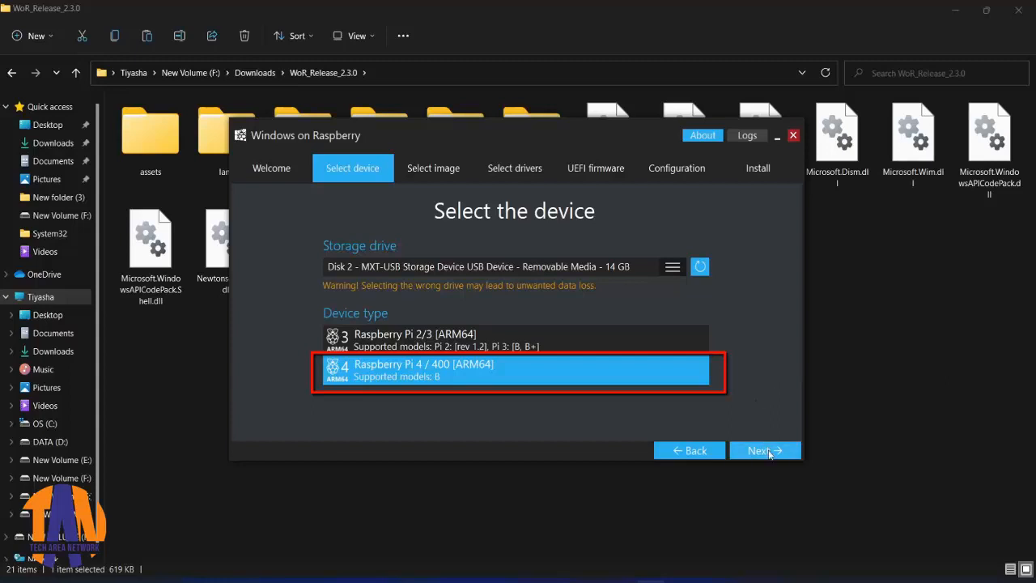
{"action": "left_click", "coordinate": [760, 450]}
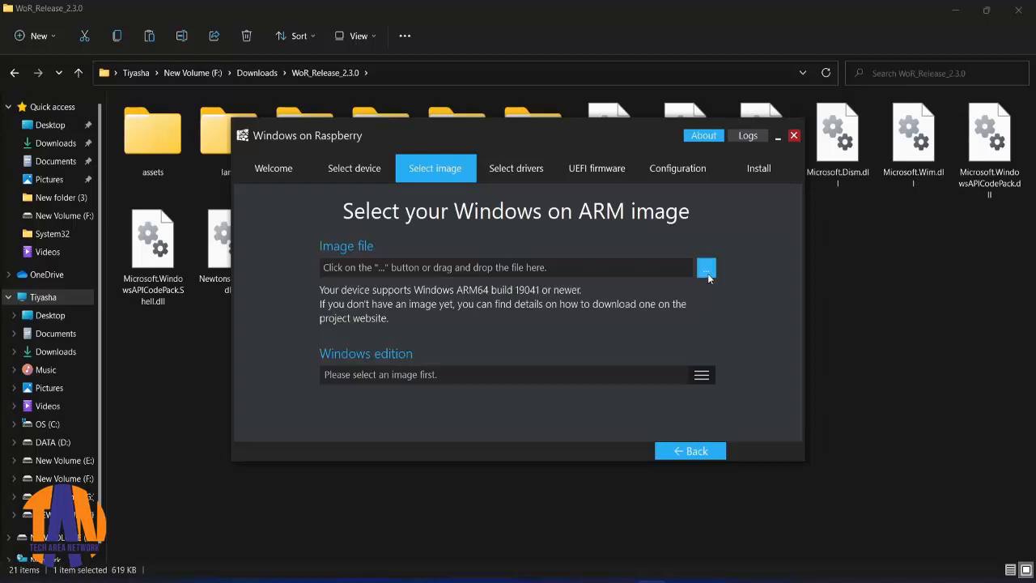
- Browse for and load the Windows 11 Pro 22610.1 ARM64 ISO as the image
{"action": "left_click", "coordinate": [706, 267]}
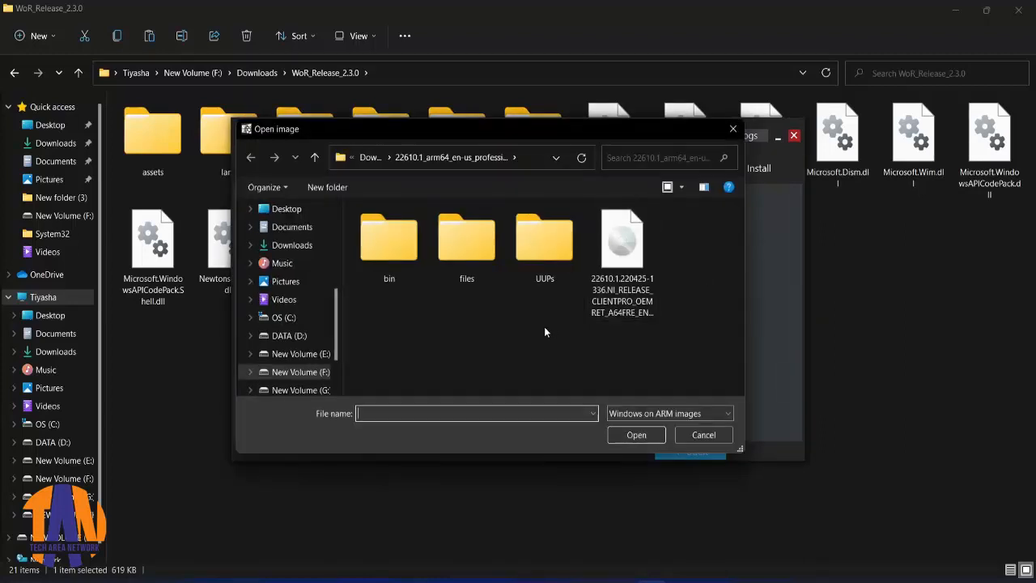
{"action": "left_click", "coordinate": [622, 240]}
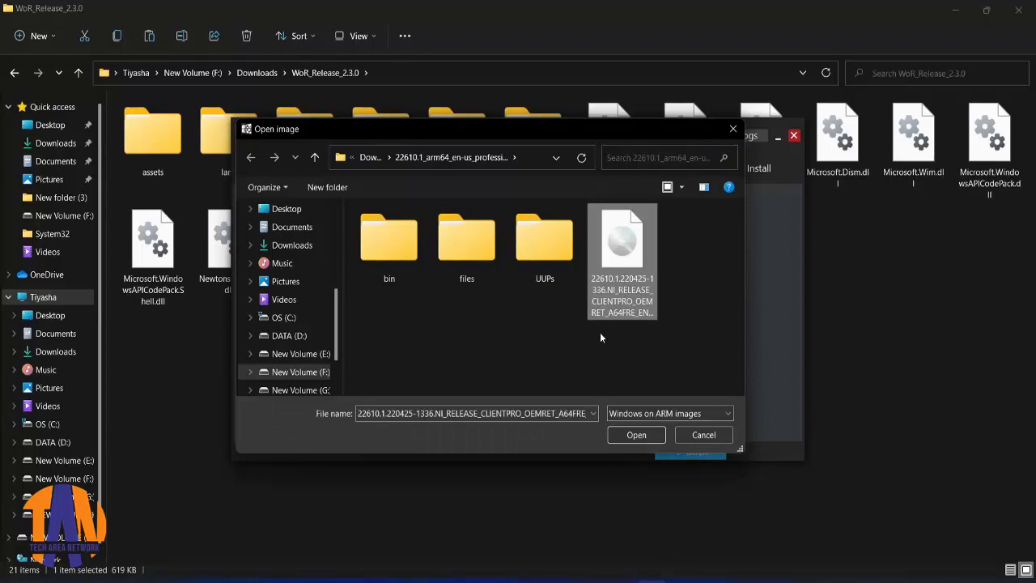
{"action": "left_click", "coordinate": [637, 434]}
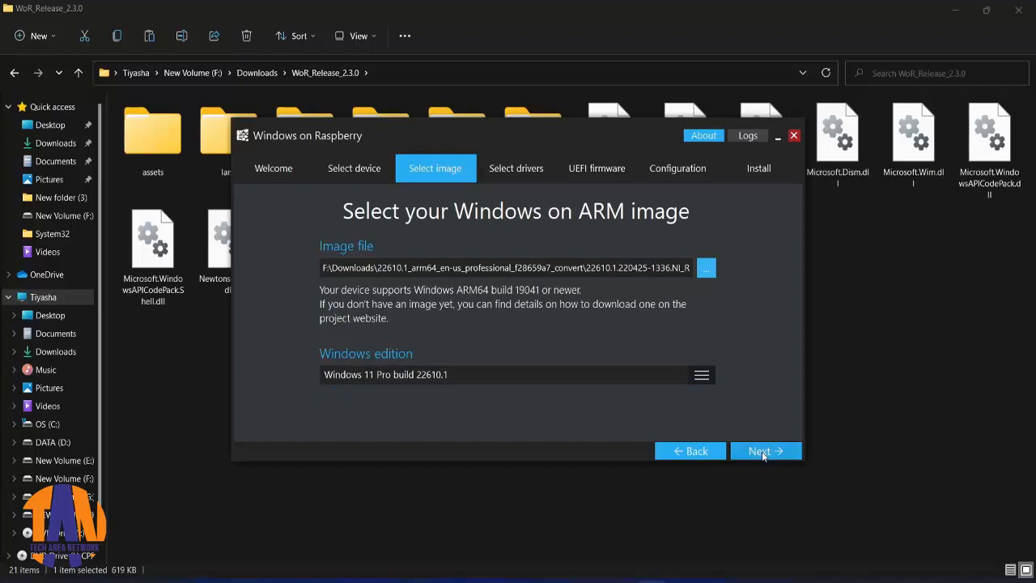
- Proceed through the installation overview and start writing Windows to the SD card
{"action": "left_click", "coordinate": [760, 450]}
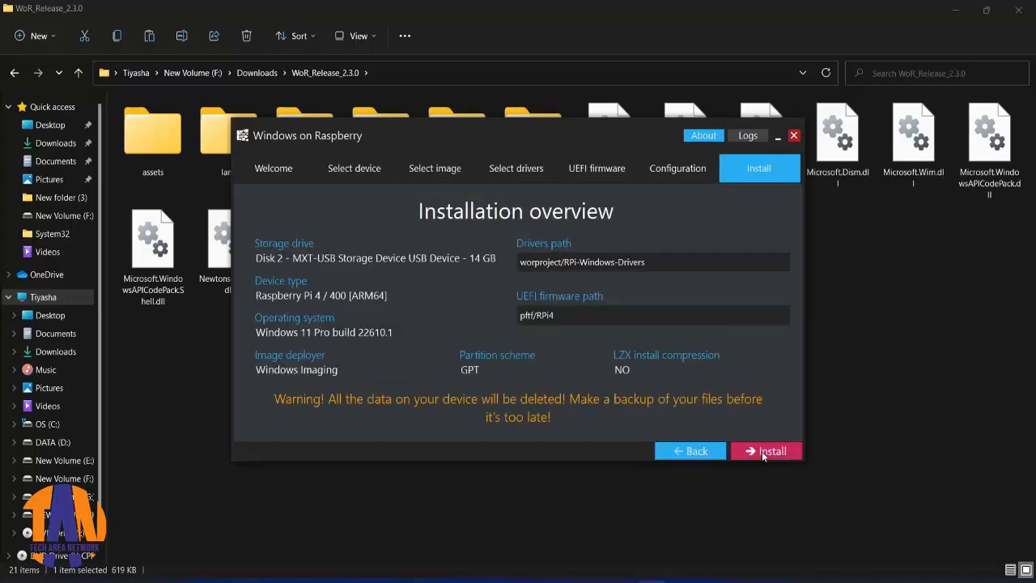
{"action": "mouse_move", "coordinate": [748, 412]}
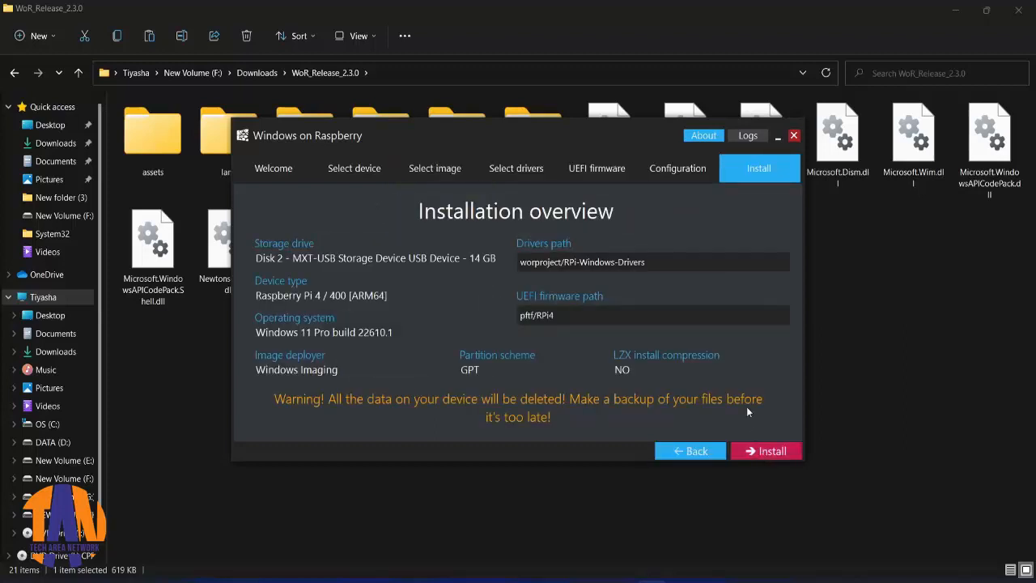
{"action": "left_click", "coordinate": [764, 450]}
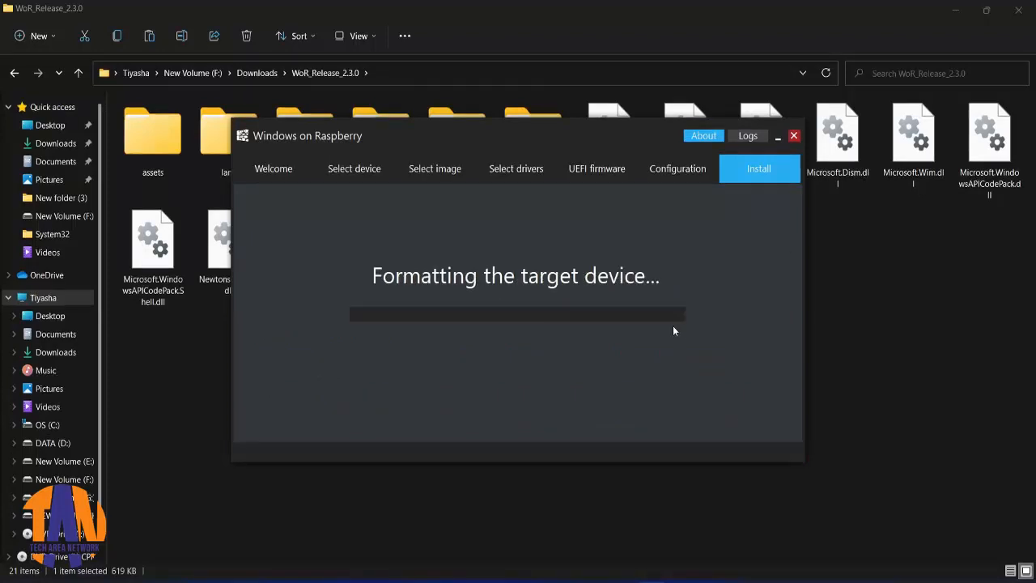
{"action": "mouse_move", "coordinate": [735, 385]}
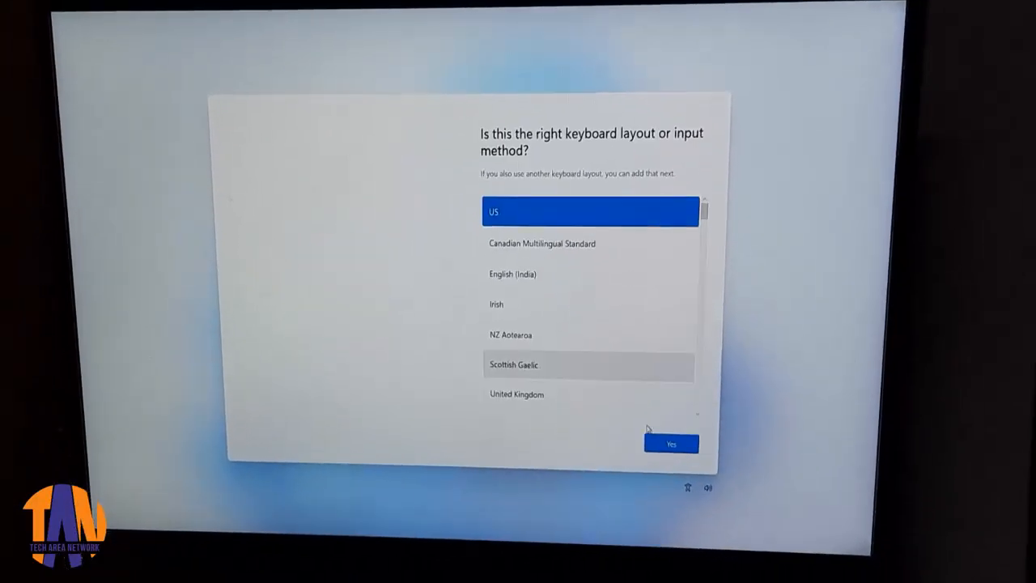
- Accept the US keyboard layout and submit the security question answers to finish setup
{"action": "left_click", "coordinate": [671, 443]}
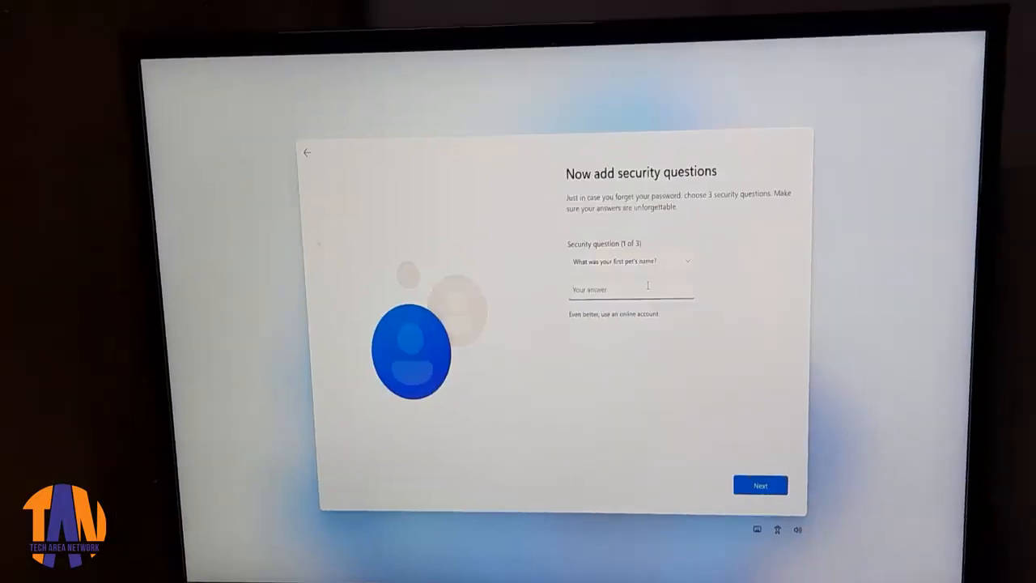
{"action": "left_click", "coordinate": [759, 486]}
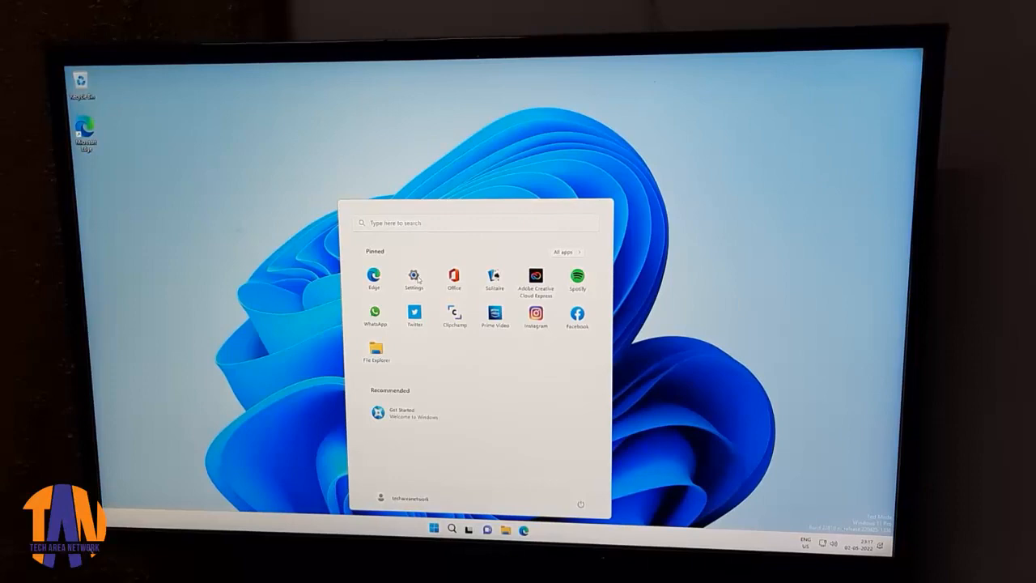
- Review the Pi's About specs in Settings, then view the Ethernet connection details
{"action": "left_click", "coordinate": [415, 275]}
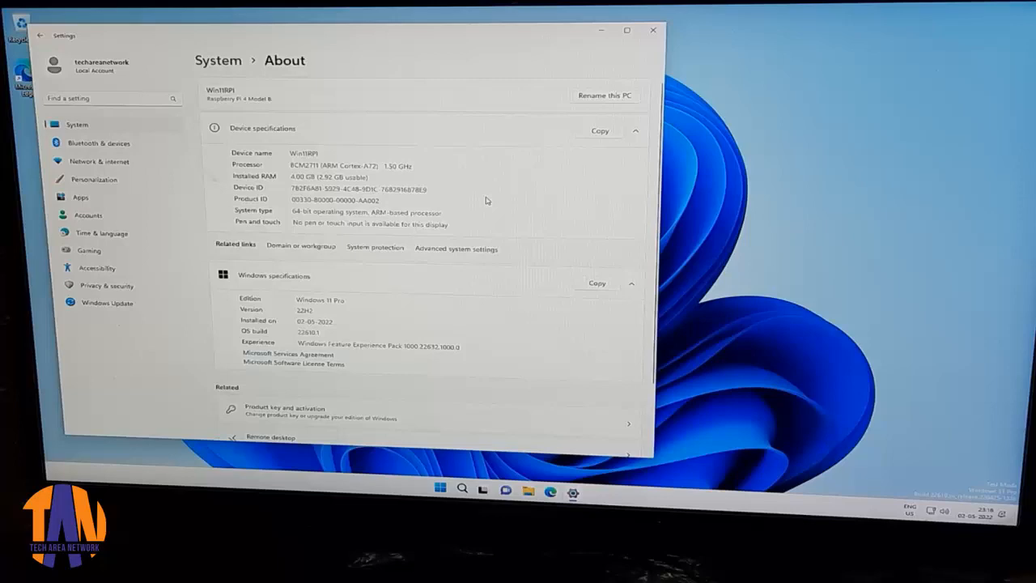
{"action": "left_click", "coordinate": [97, 162]}
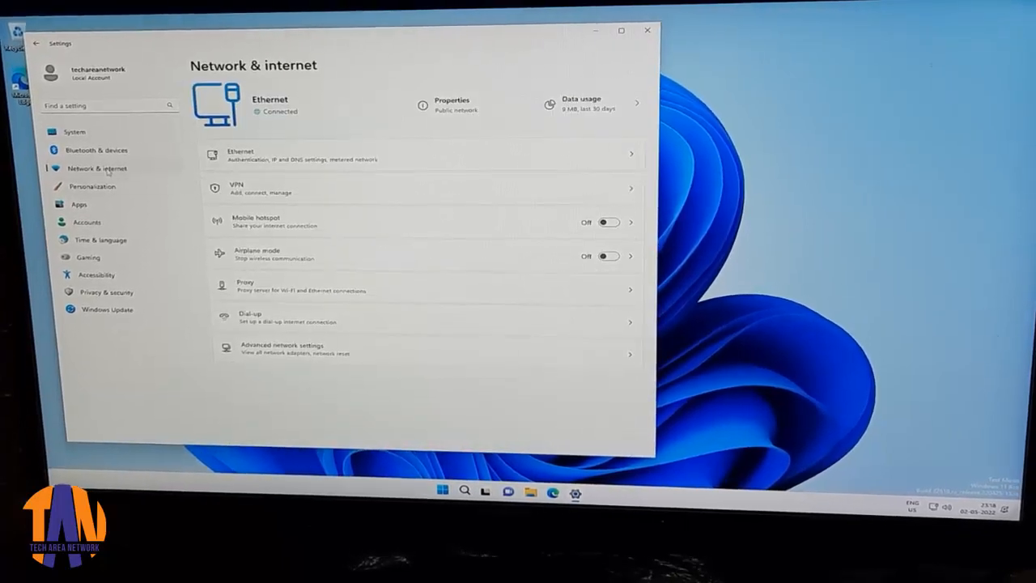
{"action": "left_click", "coordinate": [421, 154]}
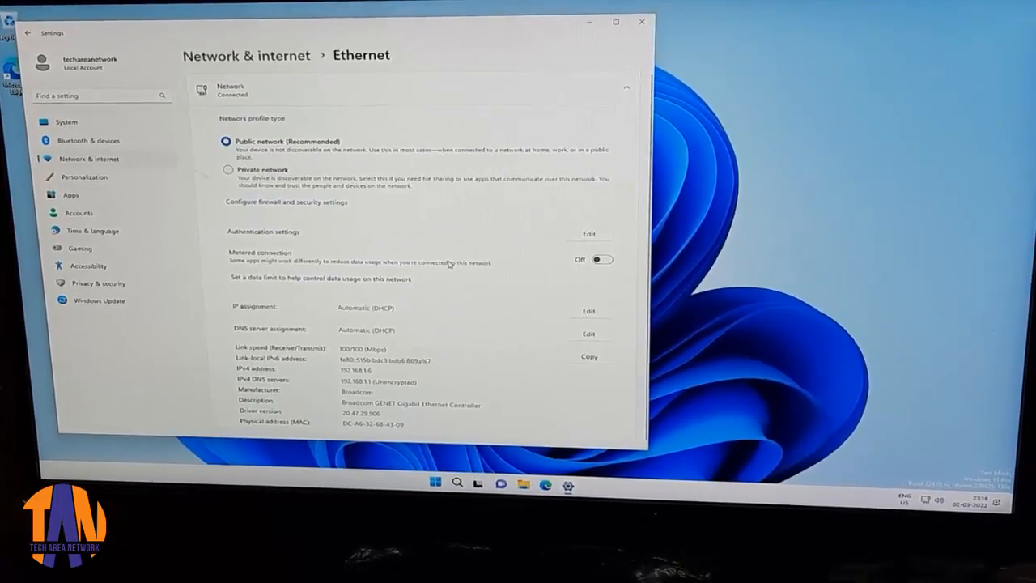